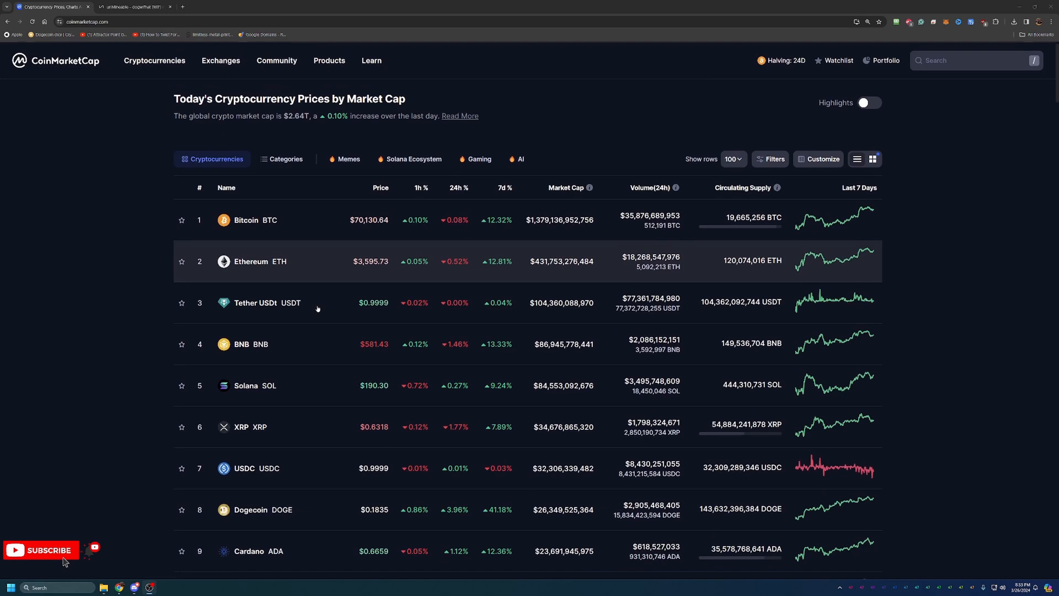
Search CoinMarketCap for "wif" and open the dogwifhat (WIF) coin page
scroll("down", 3)
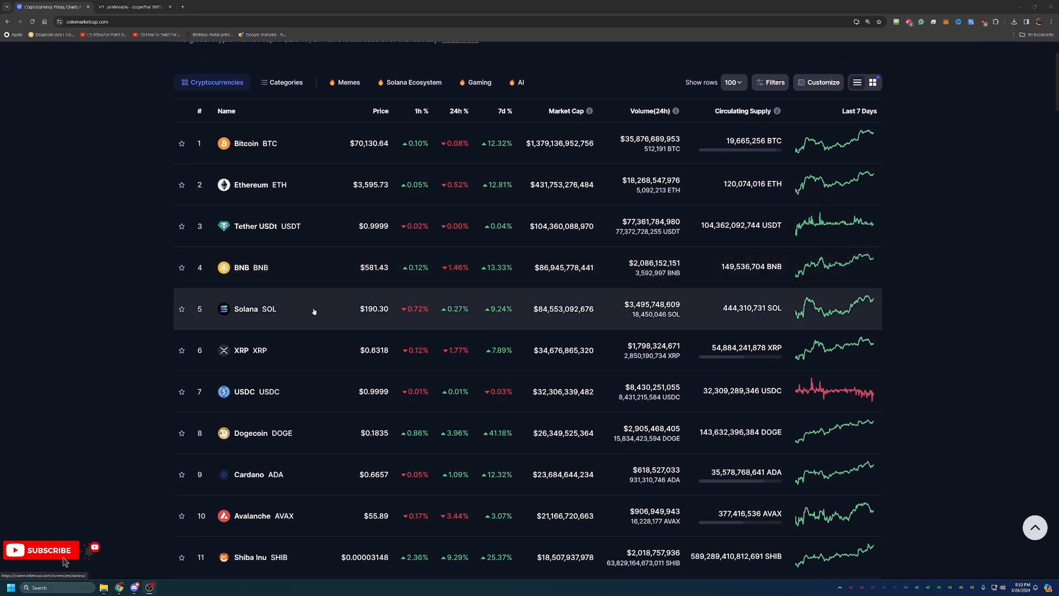
scroll("up", 3)
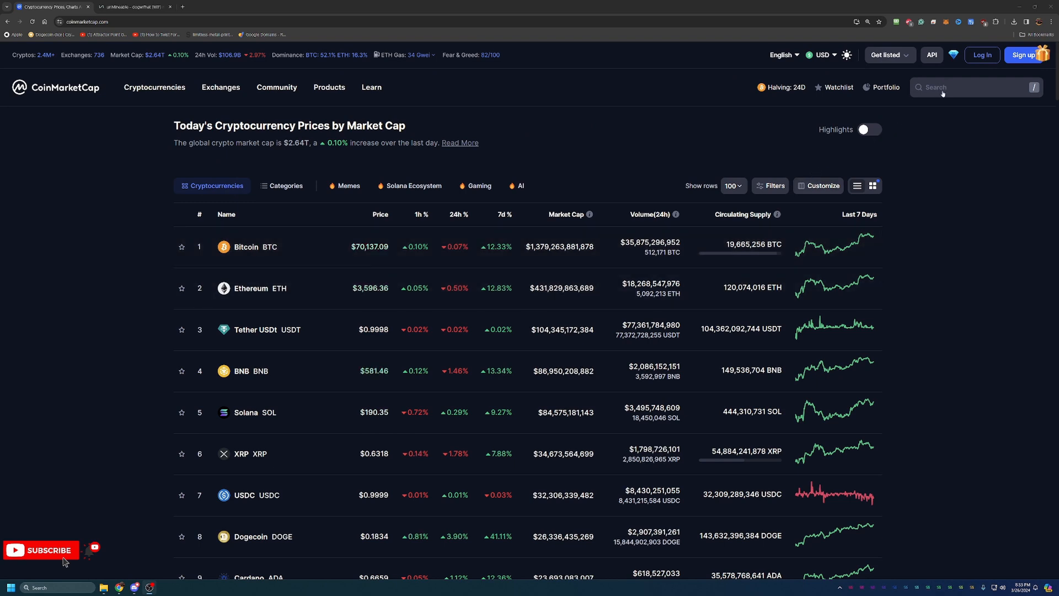
left_click(973, 86)
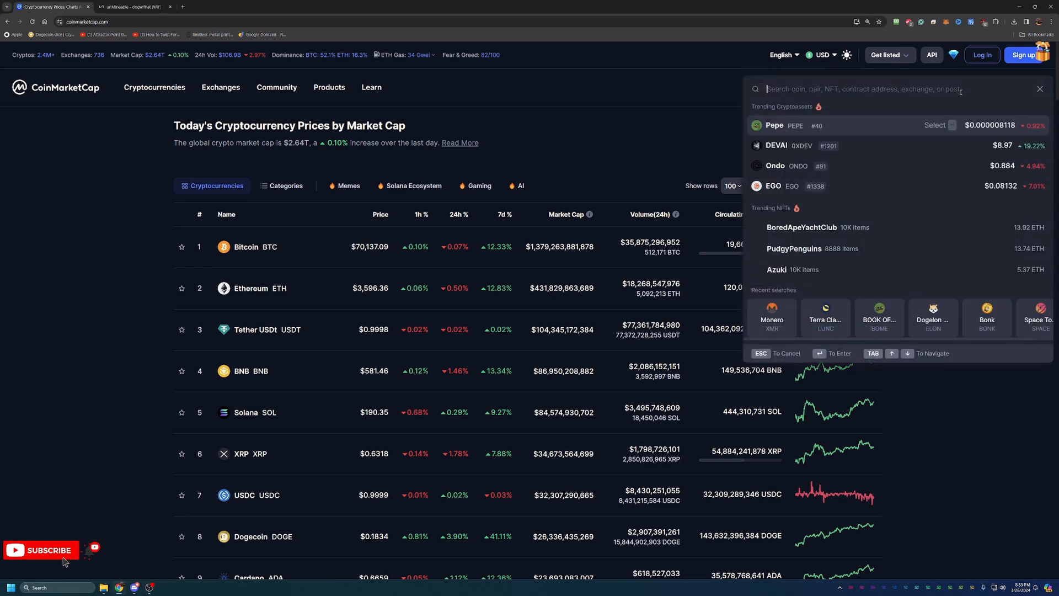
type("wif")
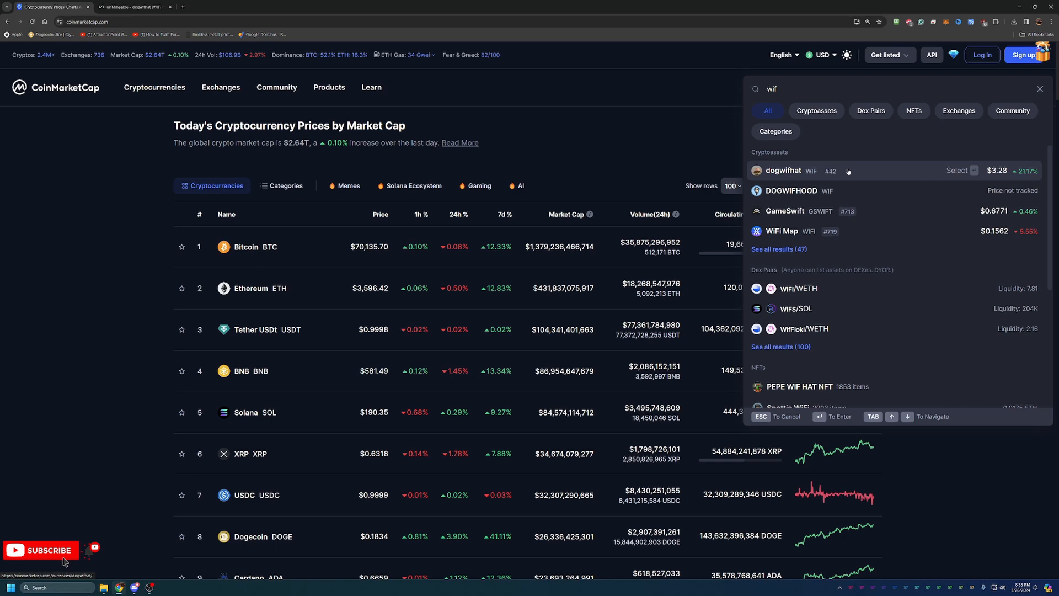
left_click(783, 170)
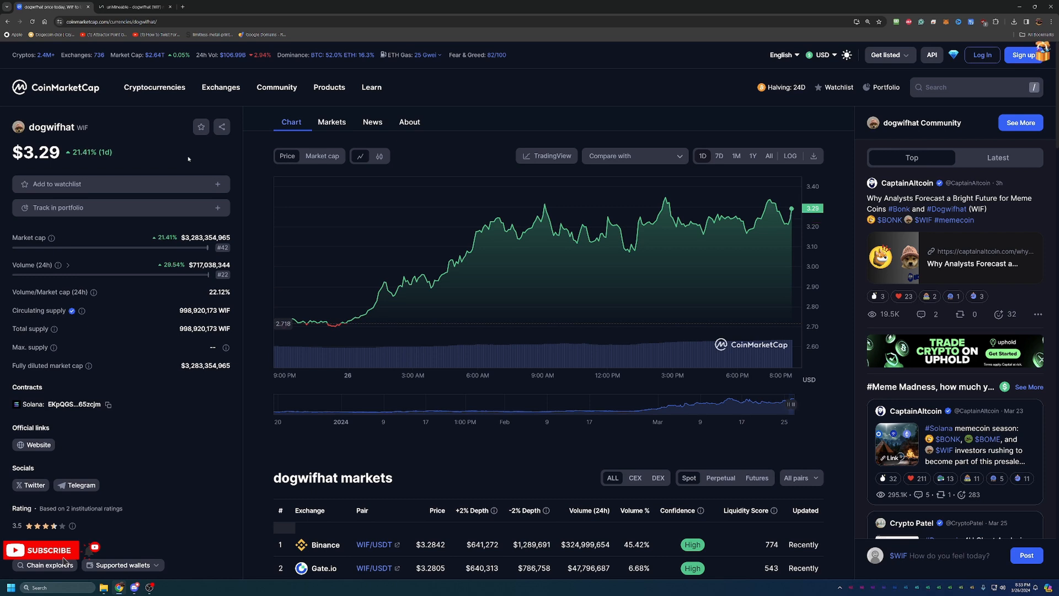
mouse_move(550, 222)
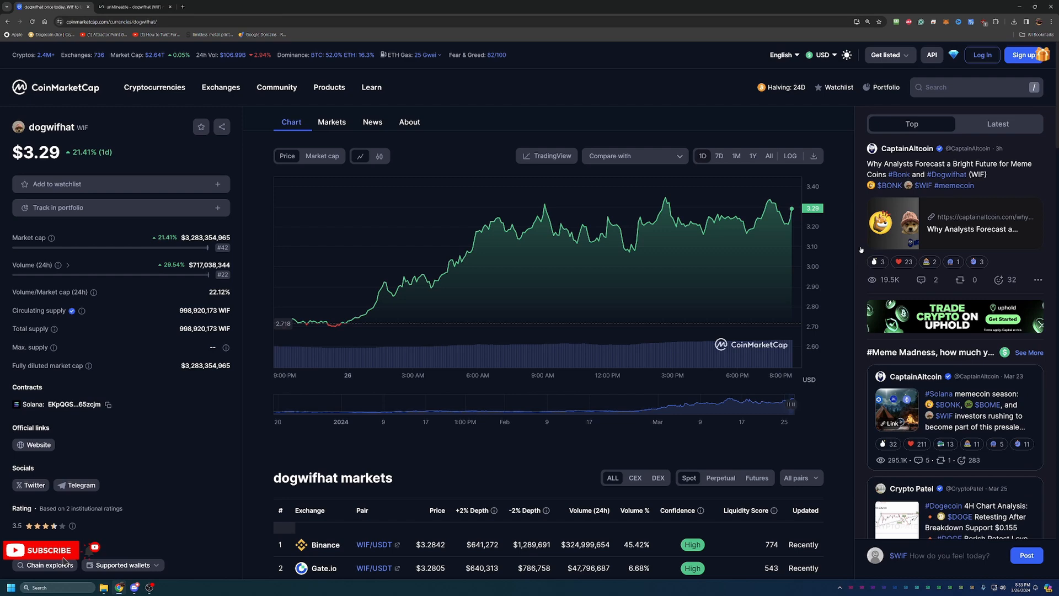
mouse_move(933, 437)
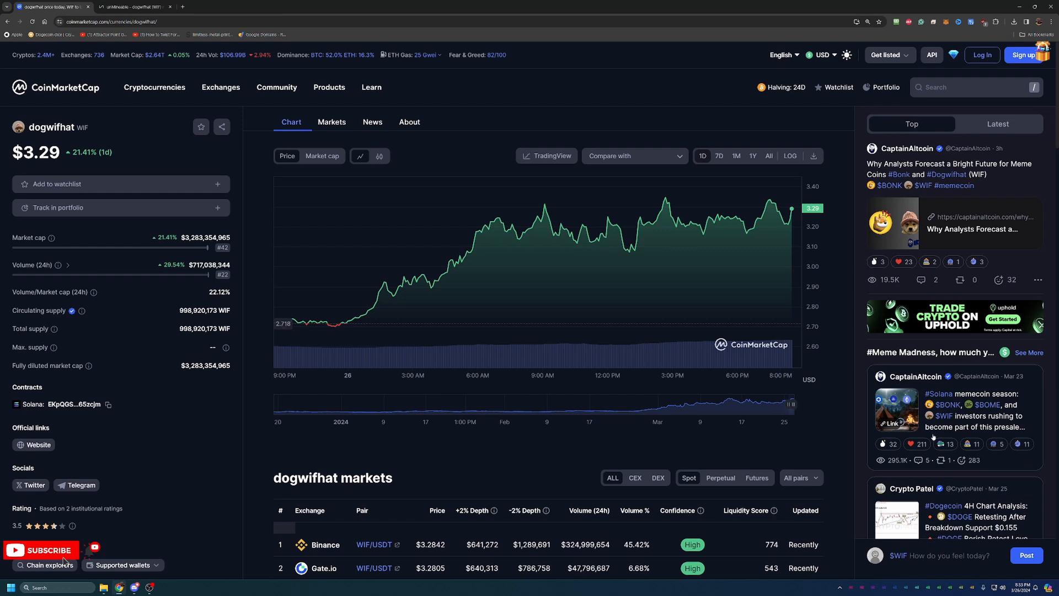
Review the WIF price page, then switch to unMineable's Start earning WIF page
scroll("down", 3)
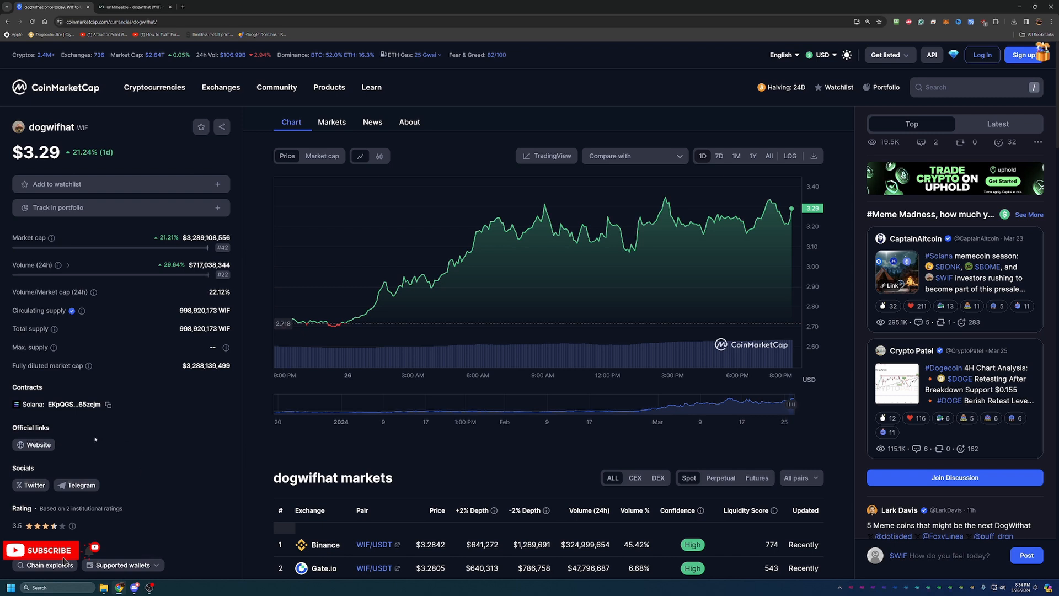
mouse_move(271, 431)
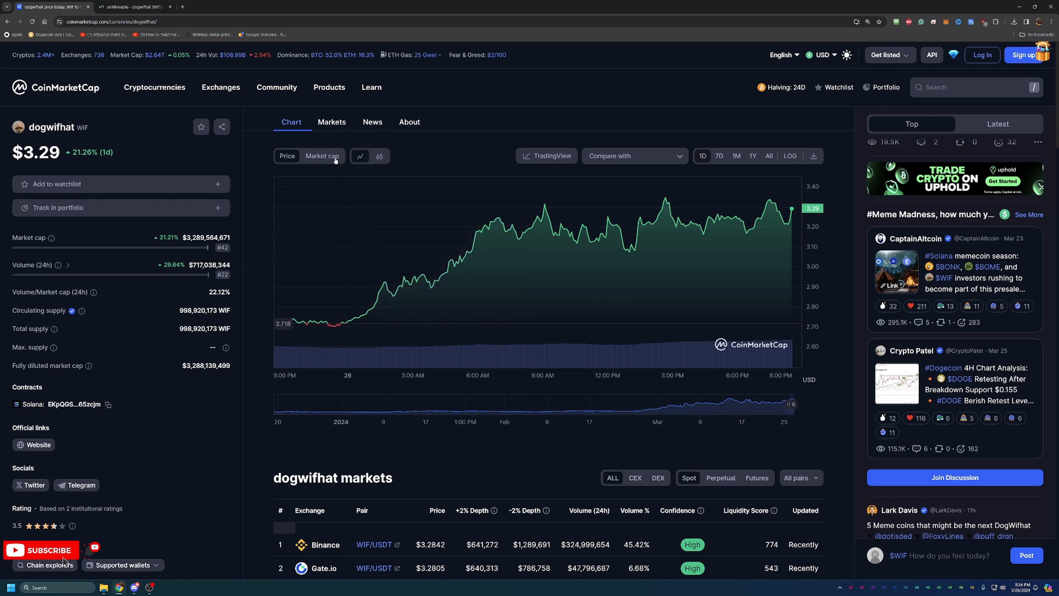
left_click(134, 7)
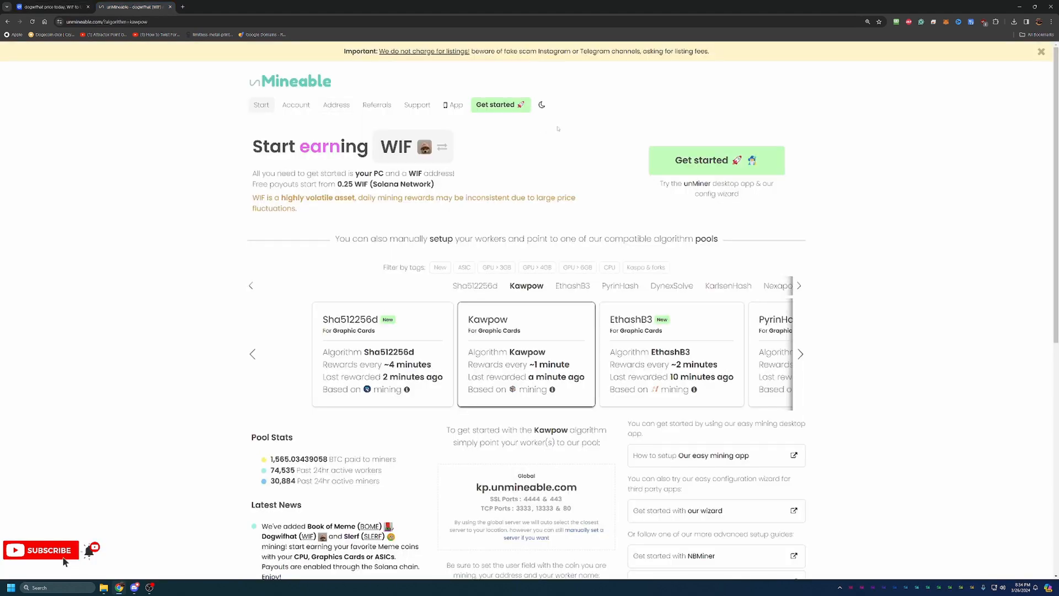
mouse_move(540, 152)
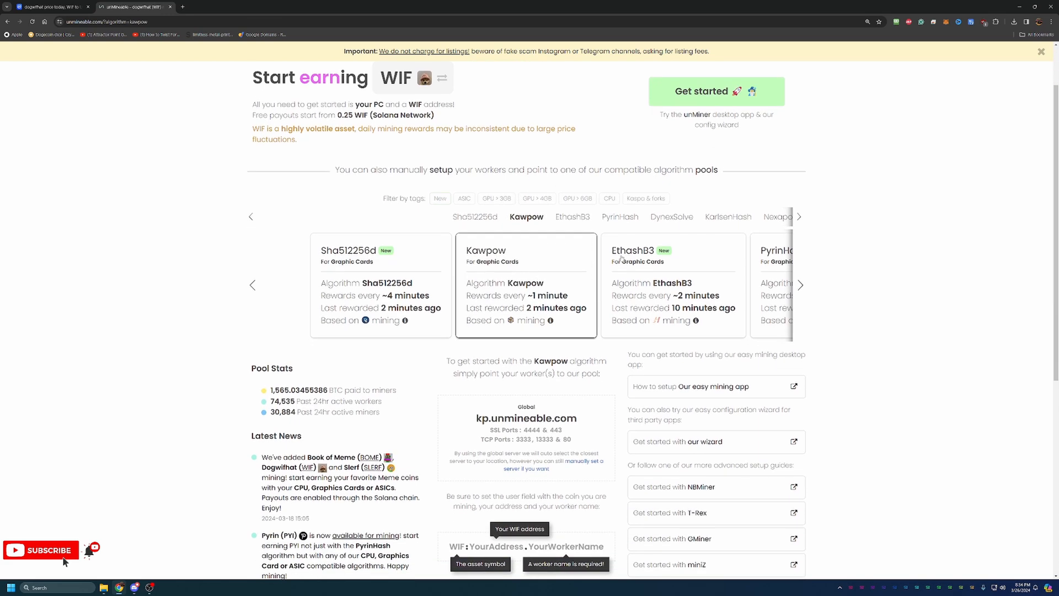
mouse_move(616, 269)
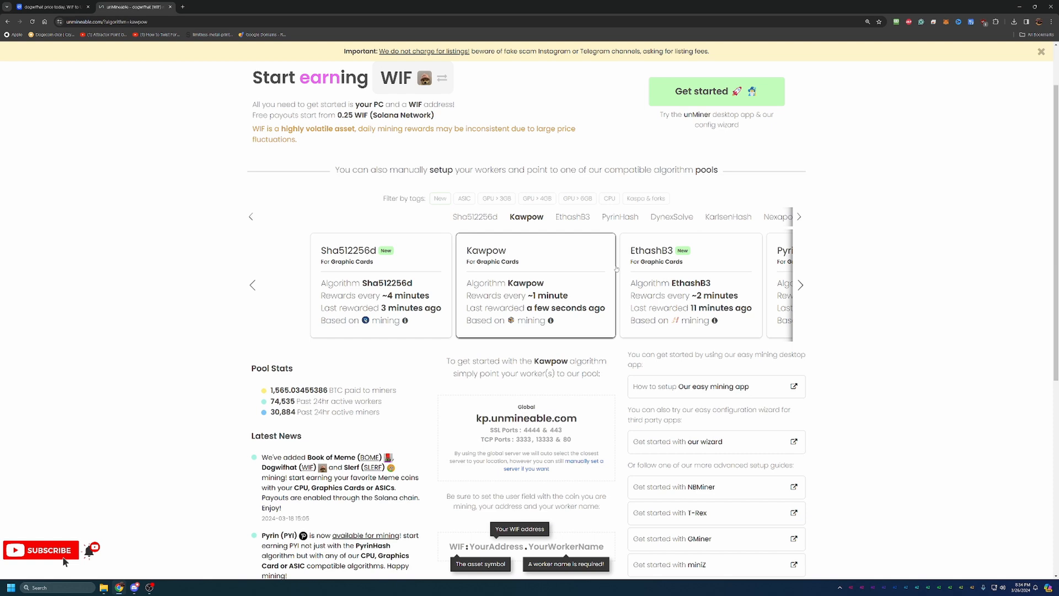
mouse_move(987, 402)
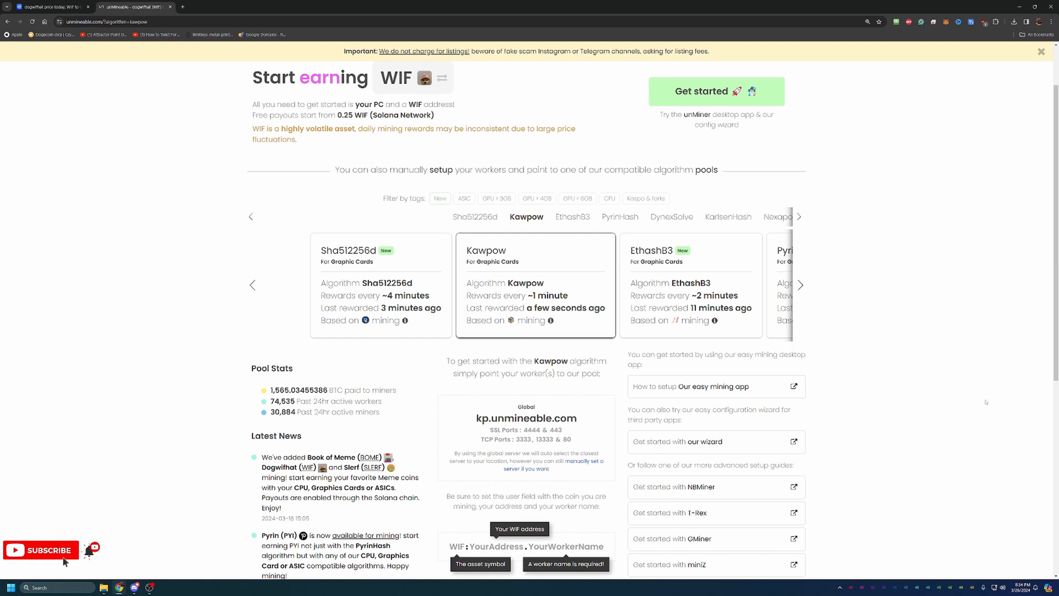
mouse_move(982, 399)
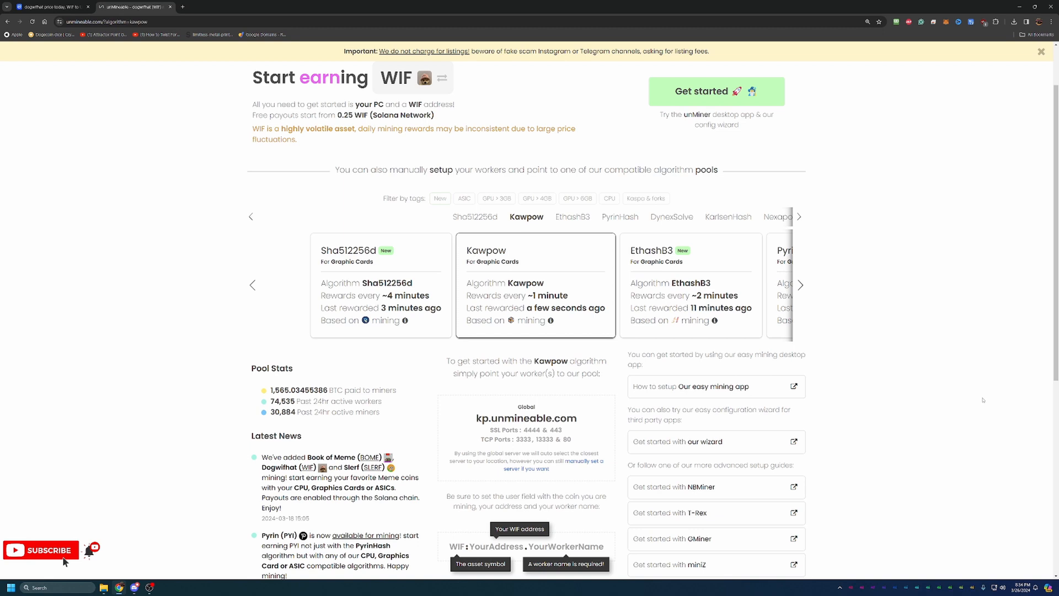
mouse_move(903, 378)
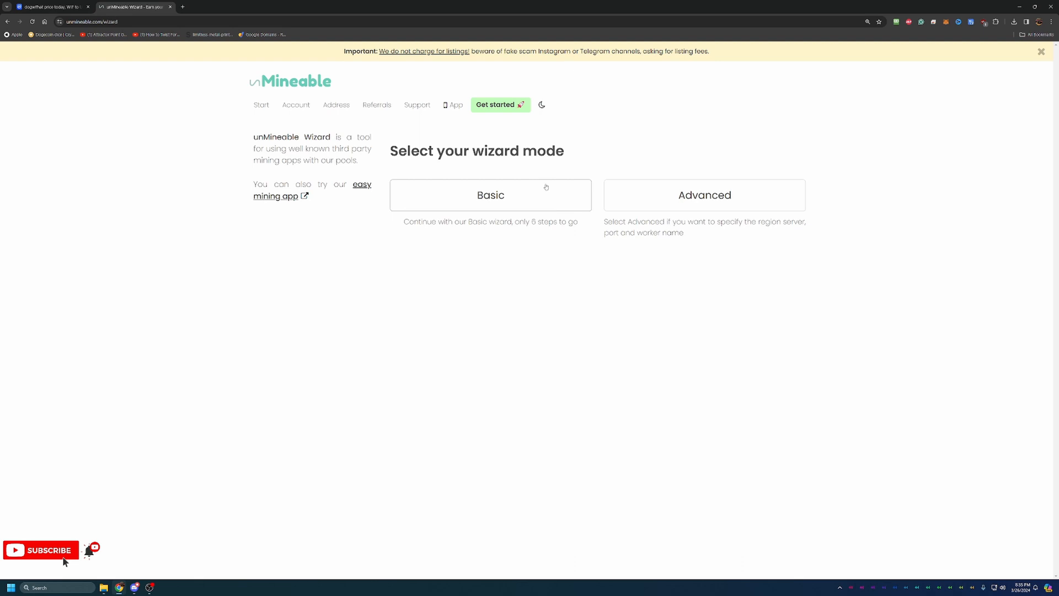
mouse_move(561, 178)
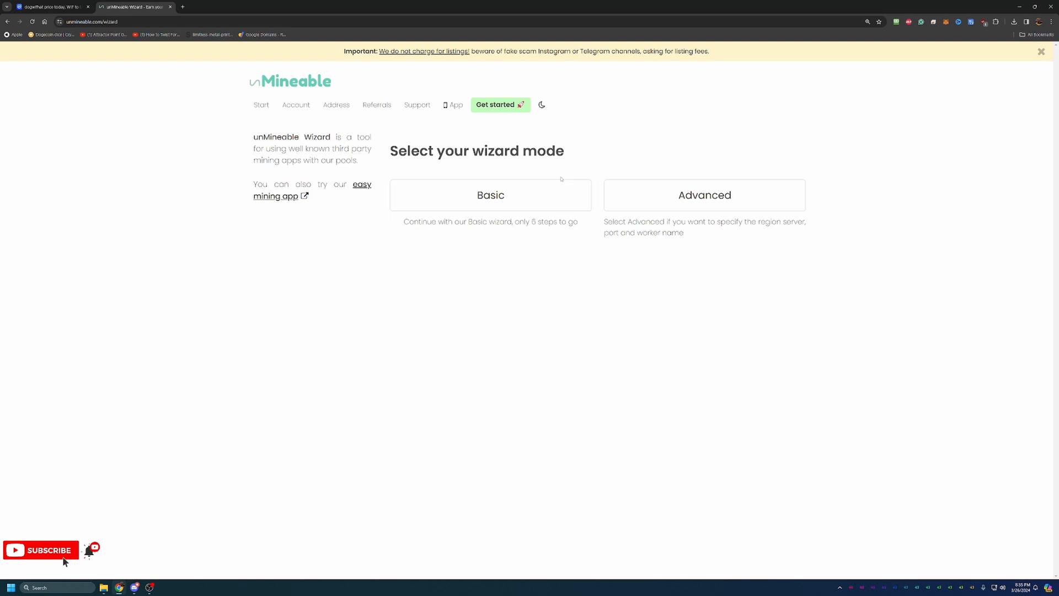
mouse_move(519, 168)
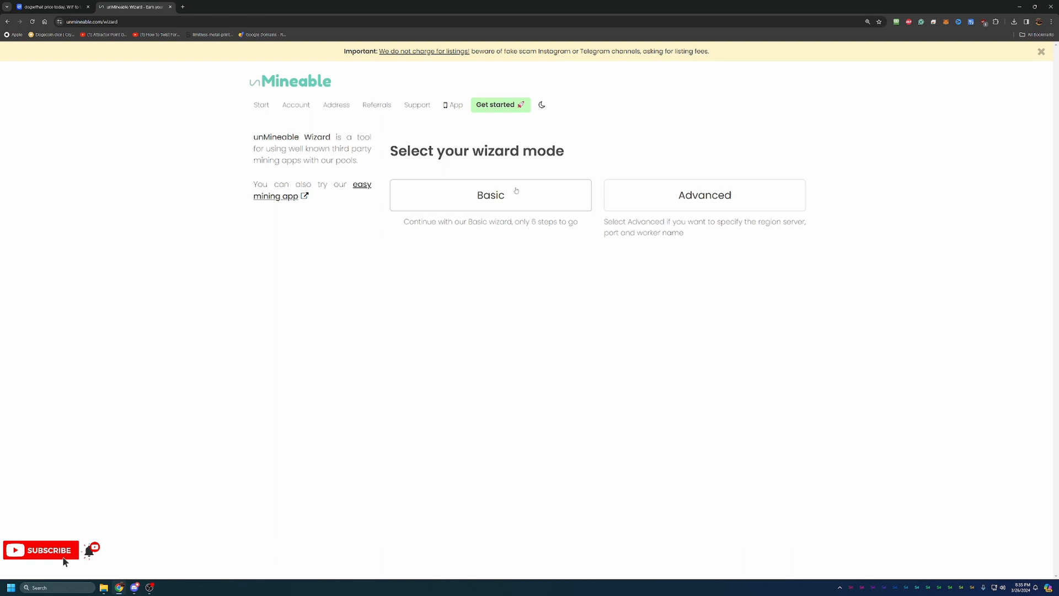
Choose Basic mode, Graphics Card (GPU), Kawpow algorithm and dogwifhat (WIF) as the coin
left_click(490, 194)
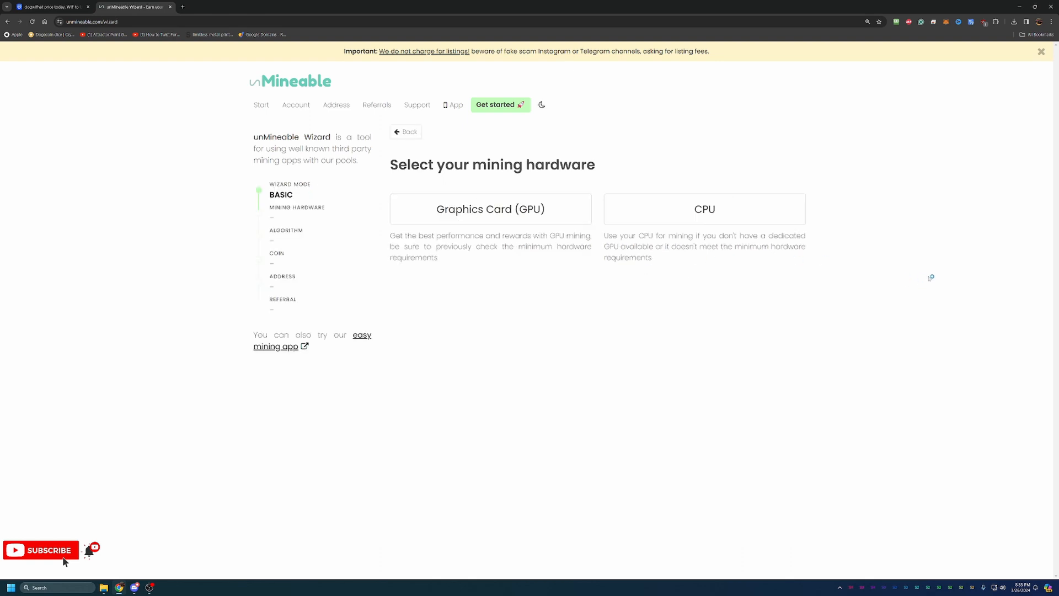
mouse_move(919, 304)
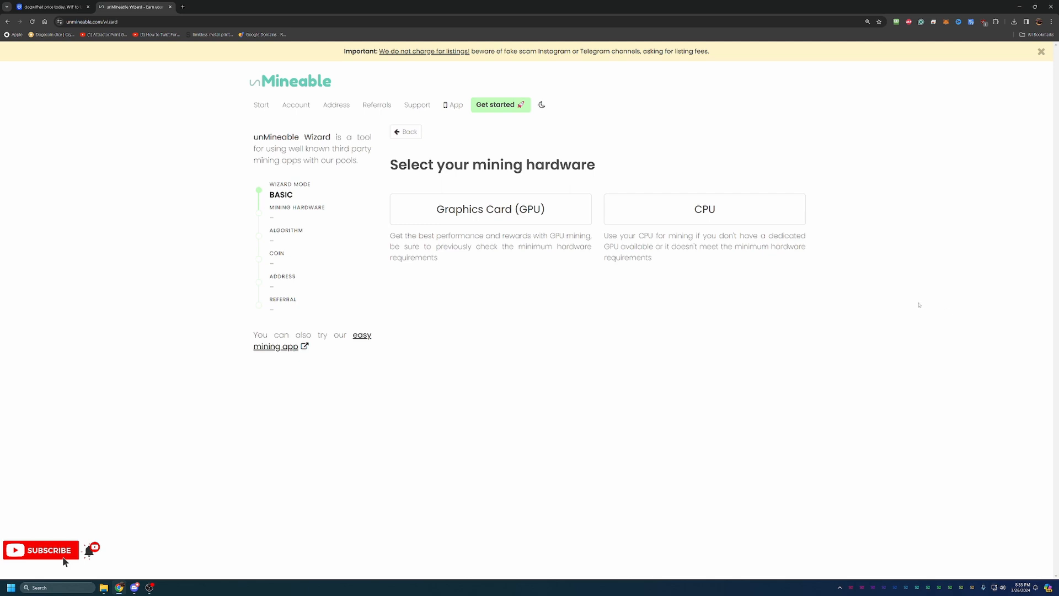
mouse_move(755, 280)
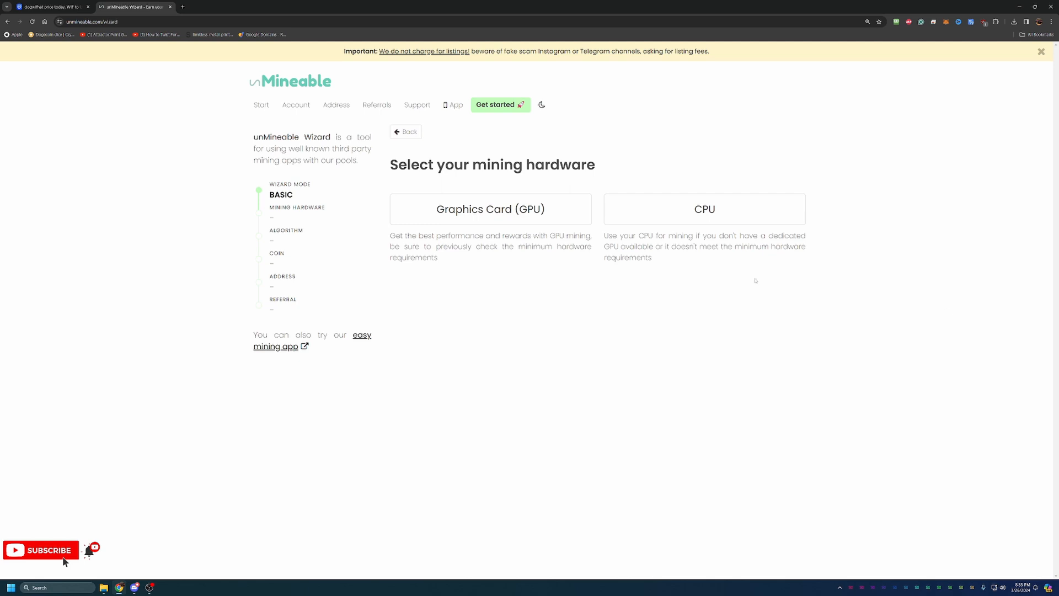
mouse_move(754, 282)
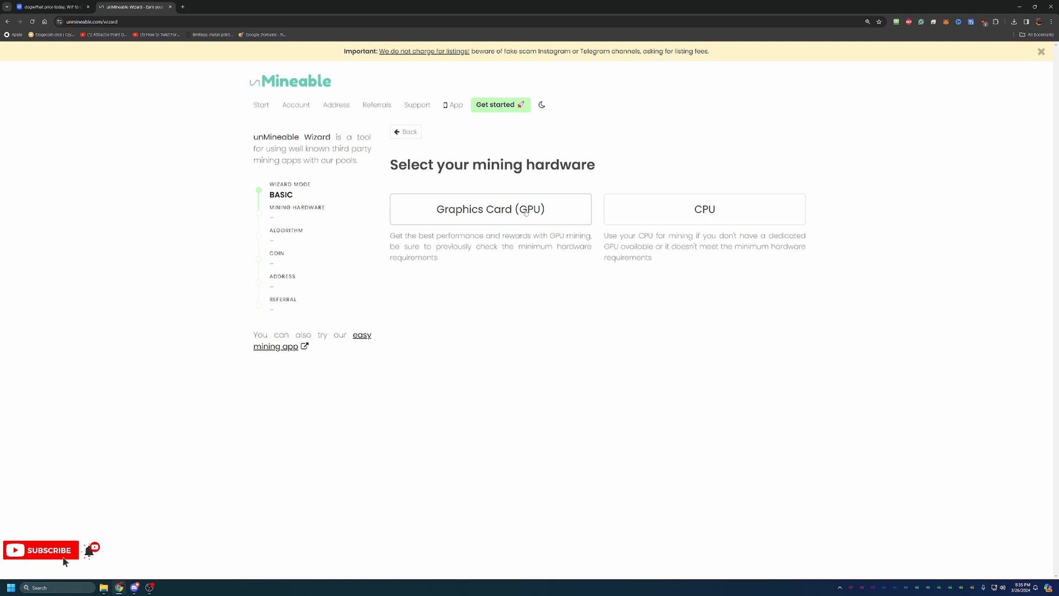
left_click(490, 208)
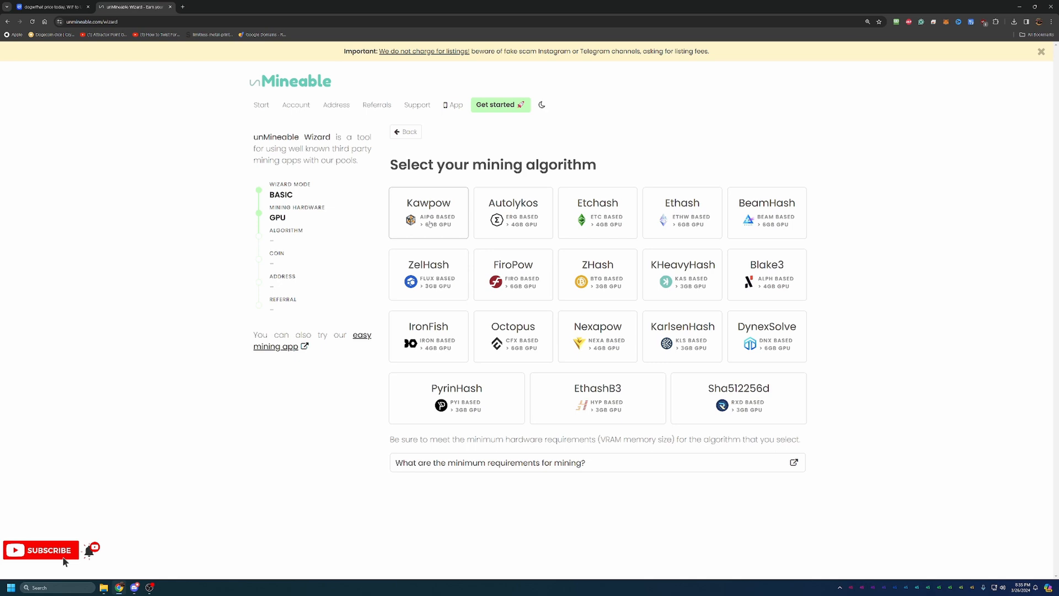
left_click(428, 212)
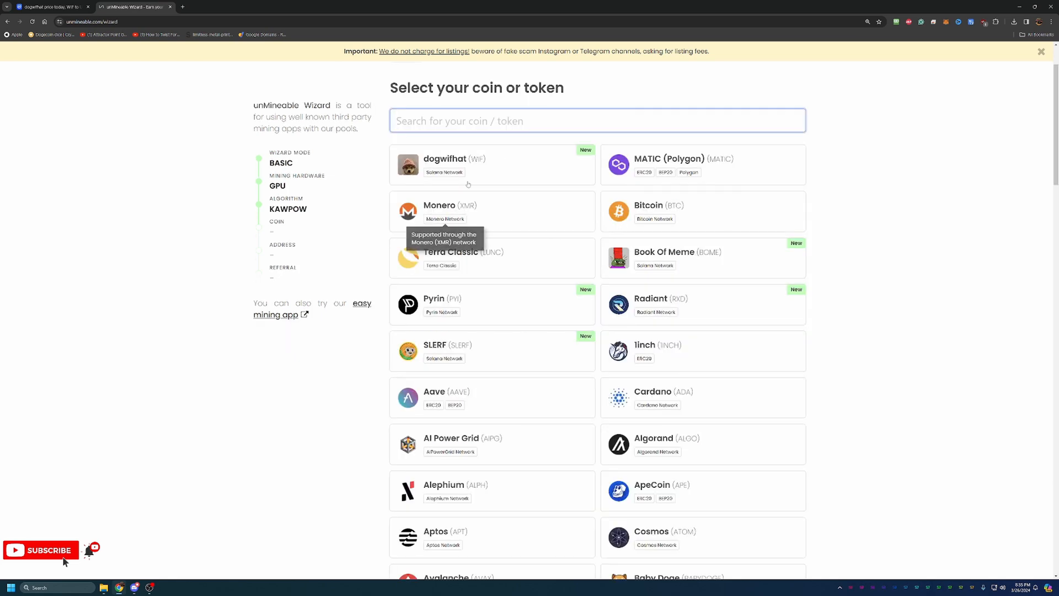
left_click(444, 162)
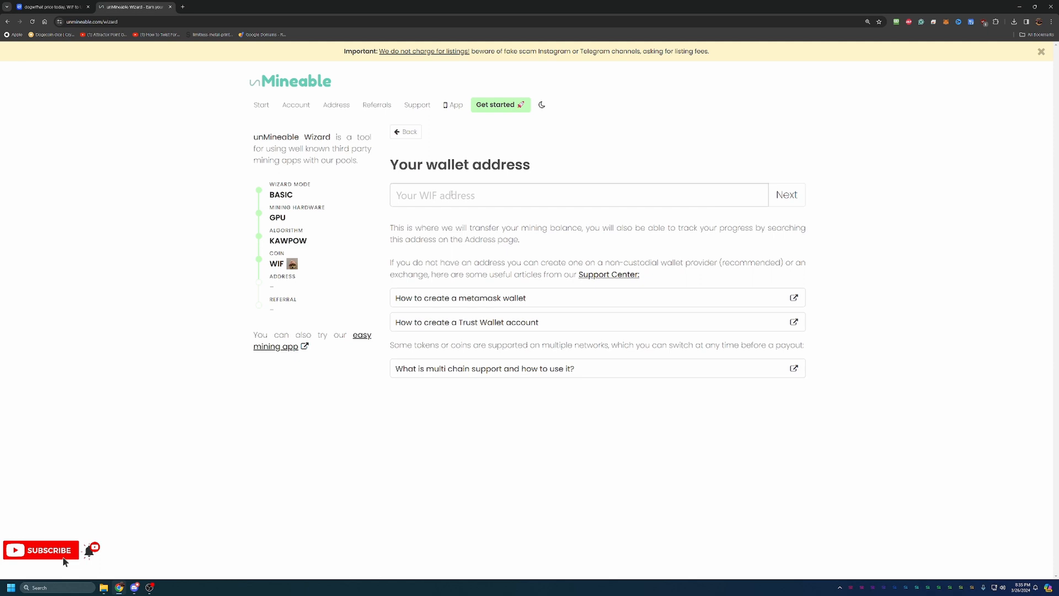
left_click(578, 195)
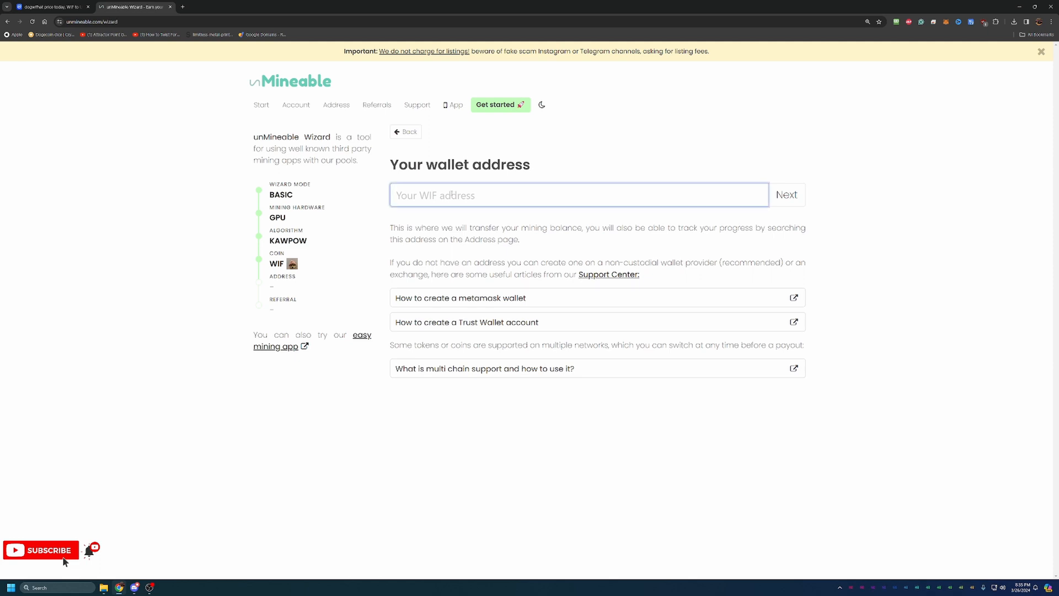
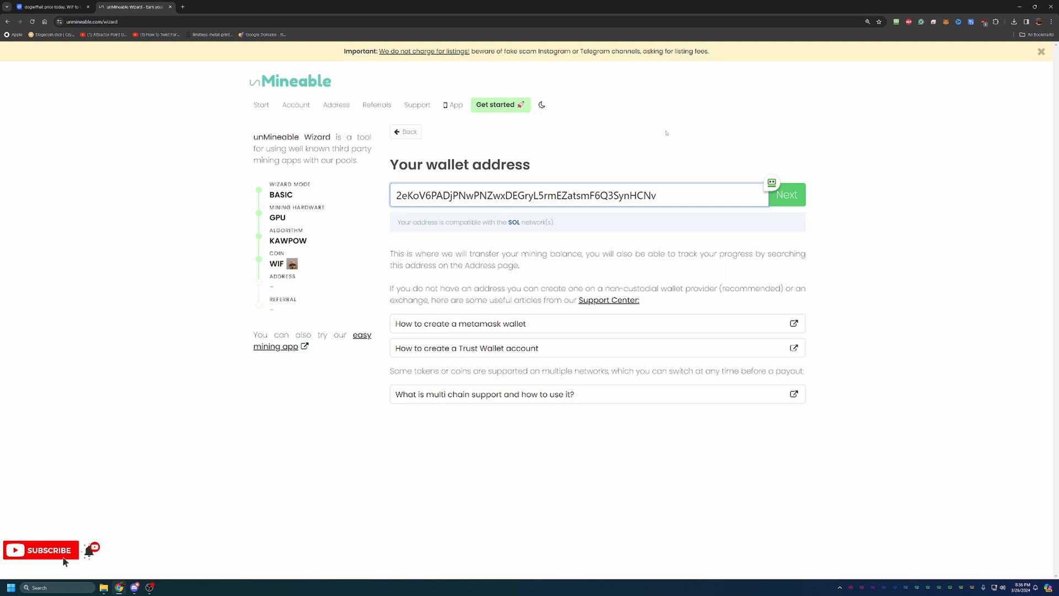
left_click(579, 195)
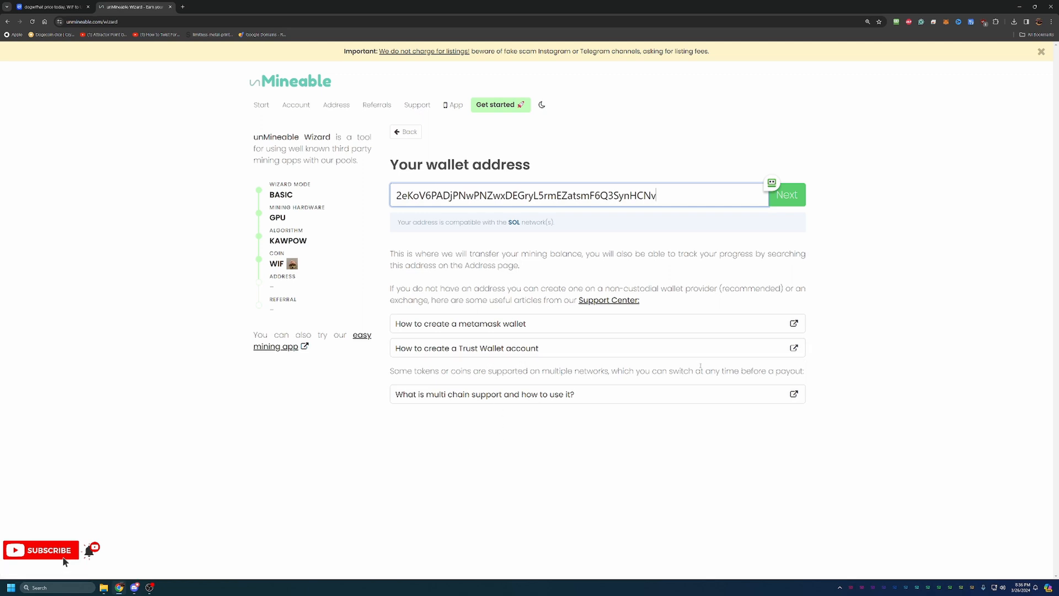
mouse_move(826, 266)
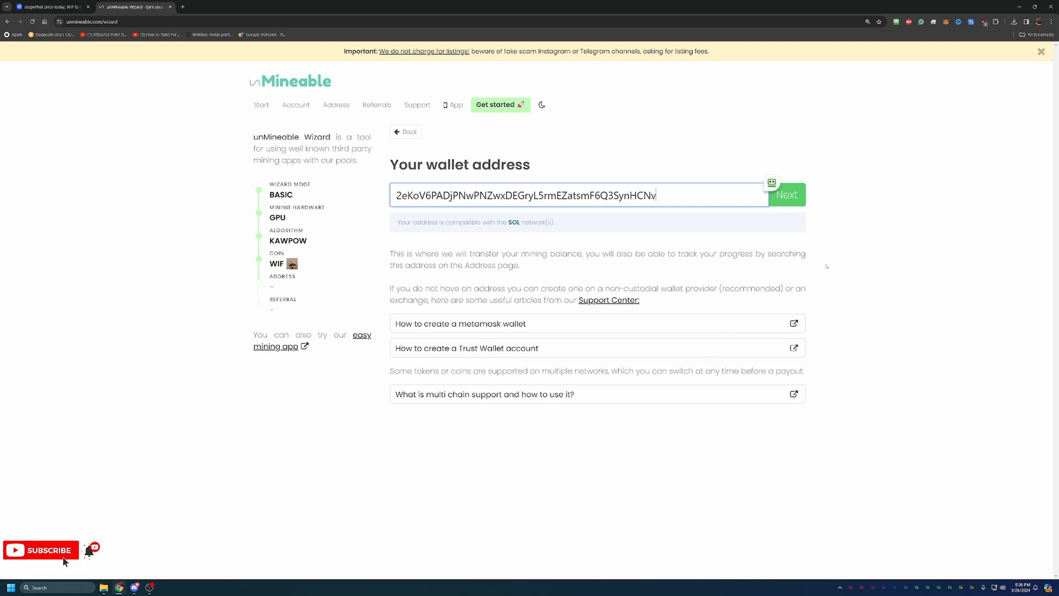
mouse_move(817, 225)
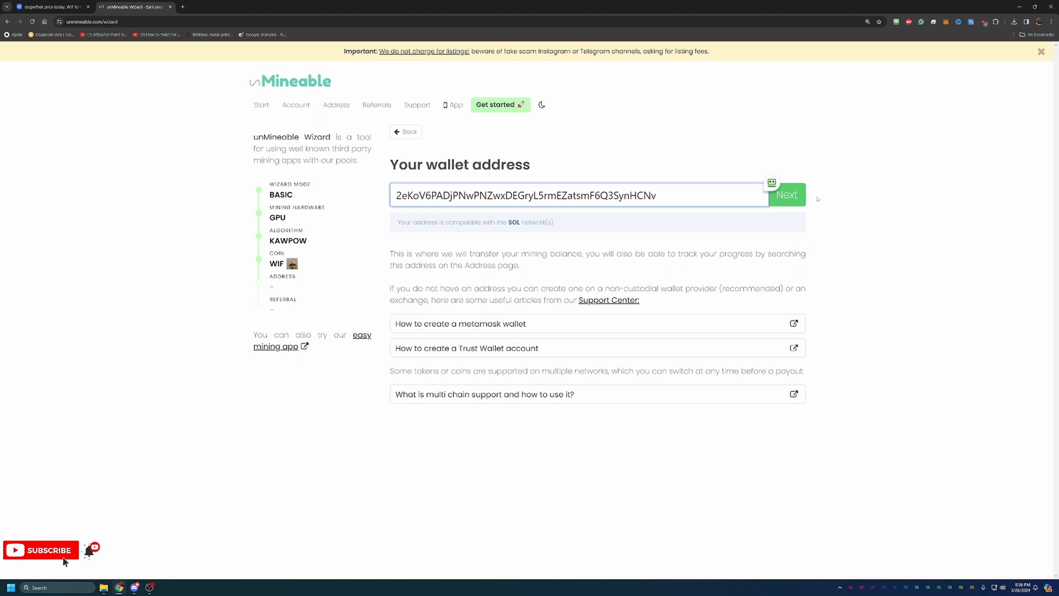
mouse_move(809, 197)
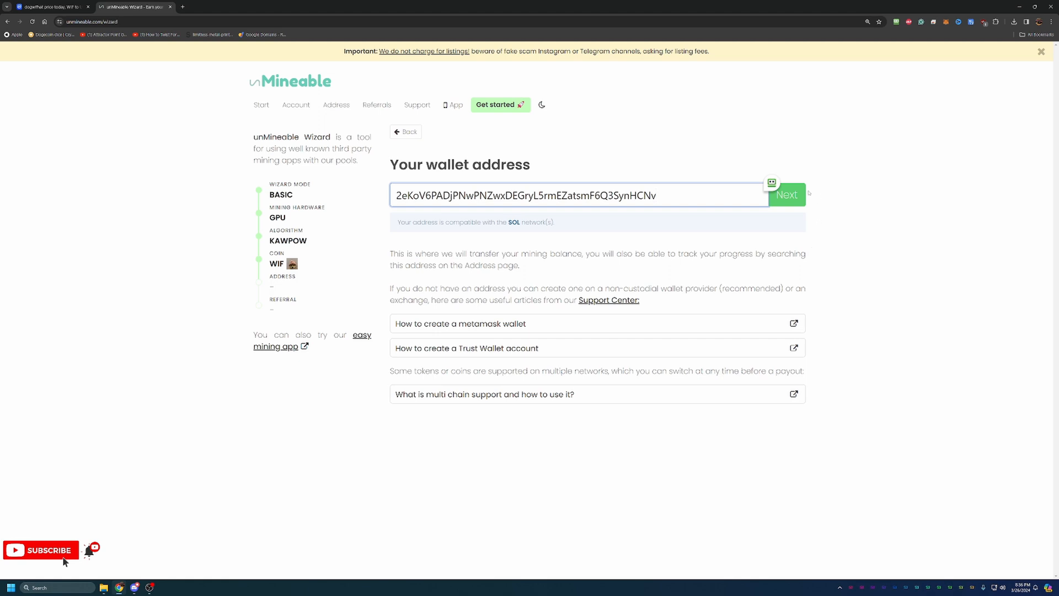
left_click(787, 194)
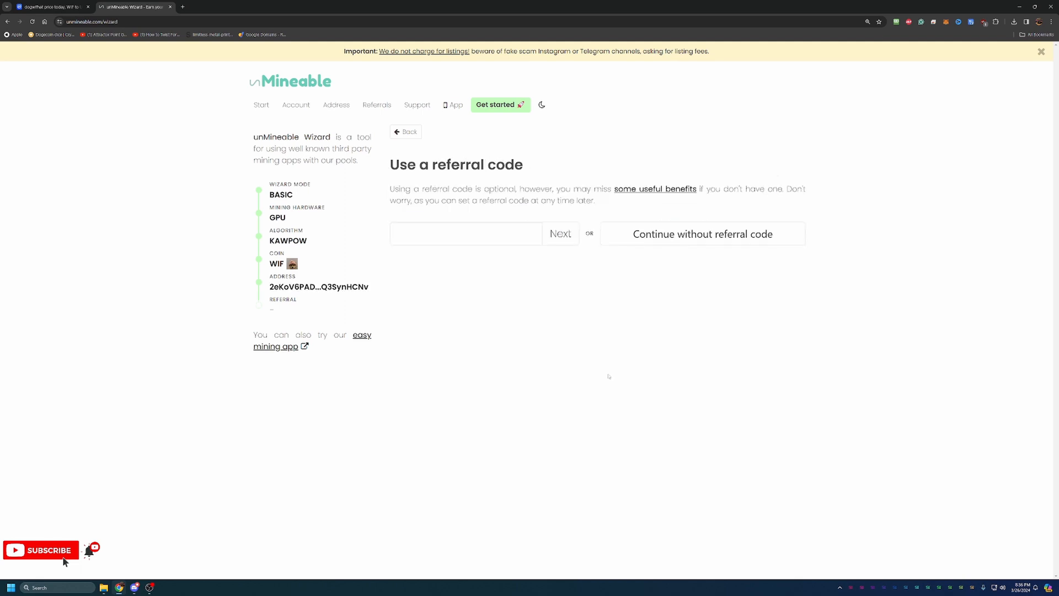
mouse_move(606, 351)
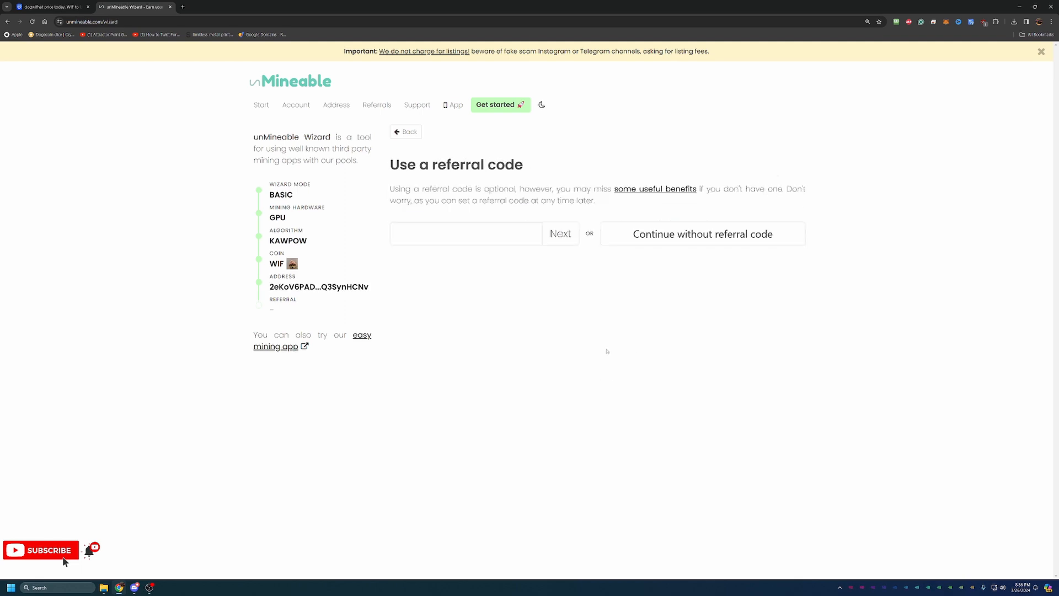
left_click(466, 234)
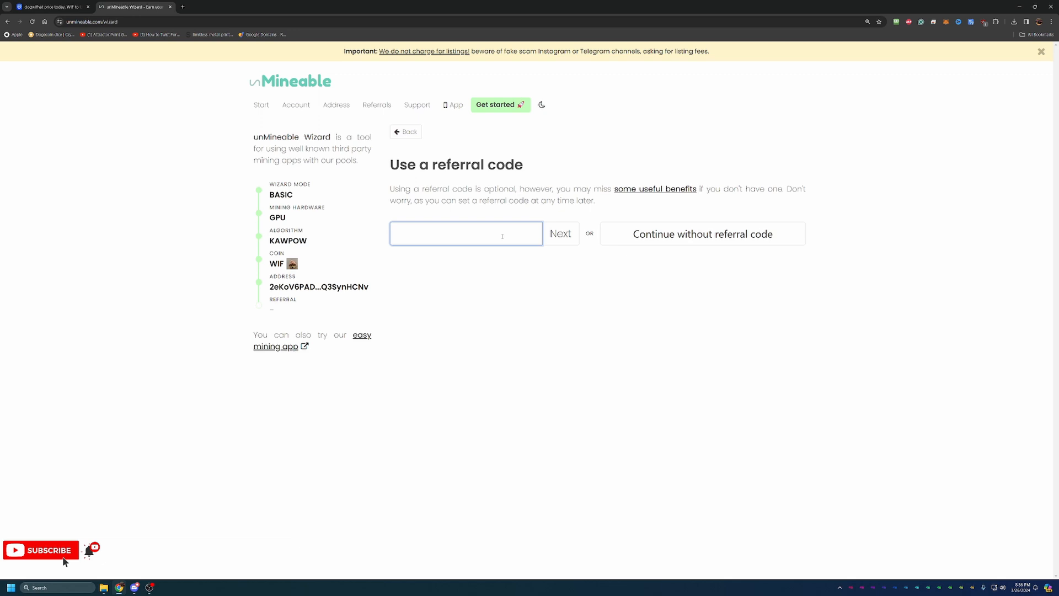
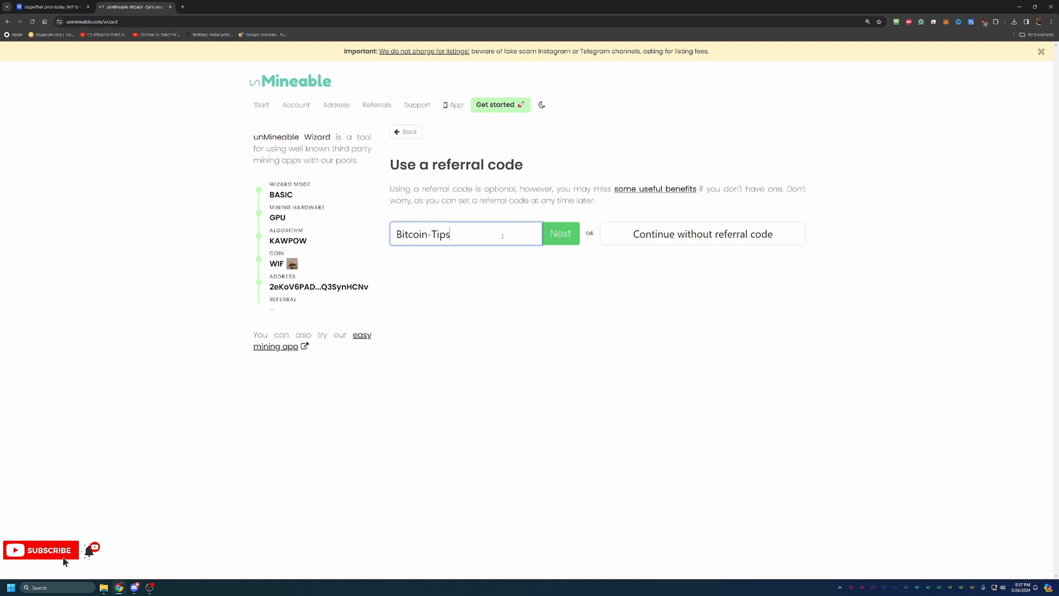
mouse_move(751, 248)
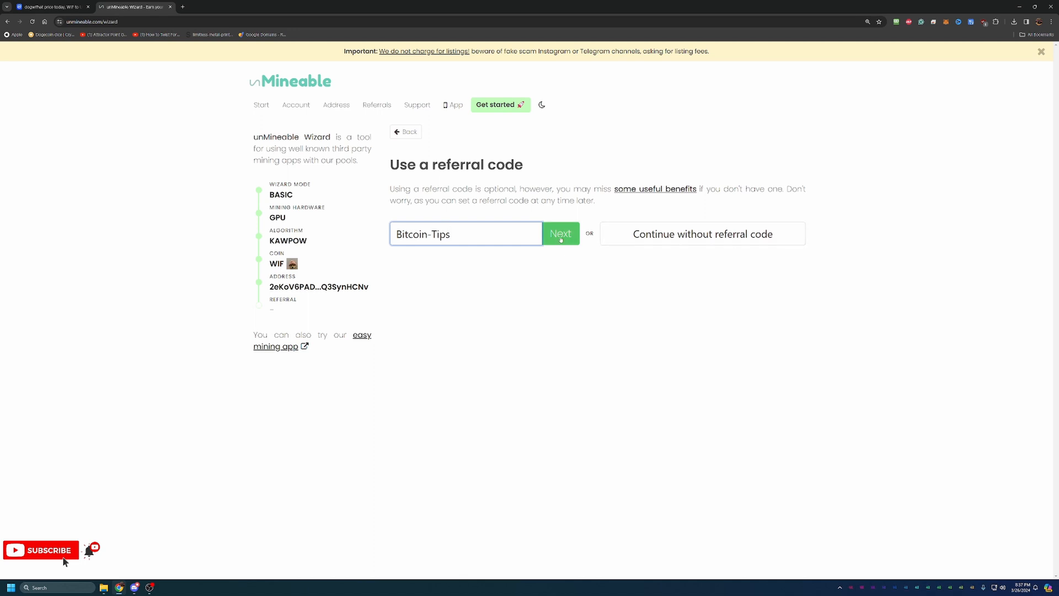
left_click(560, 234)
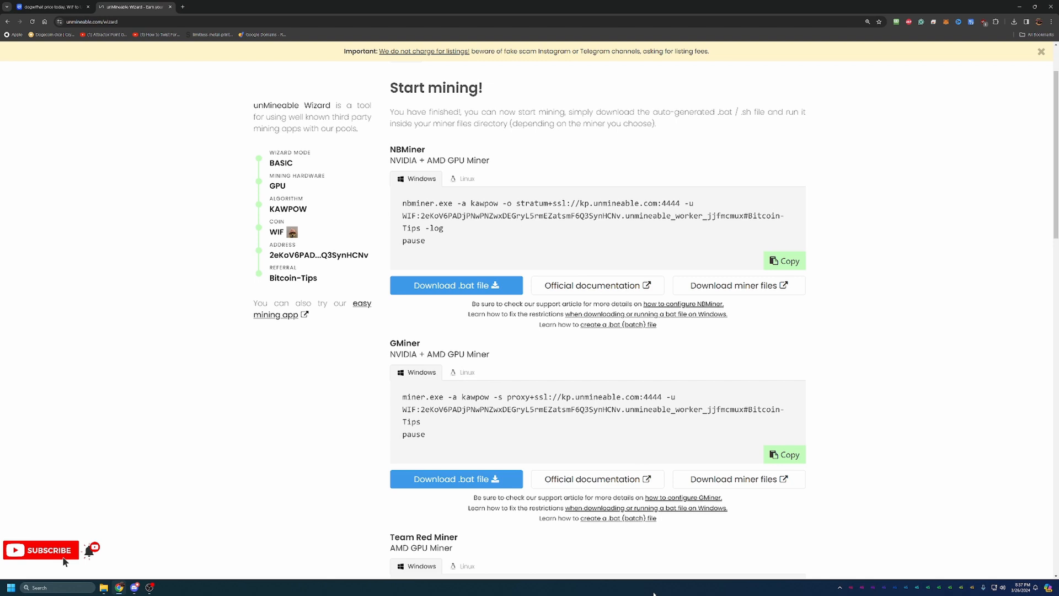
mouse_move(853, 369)
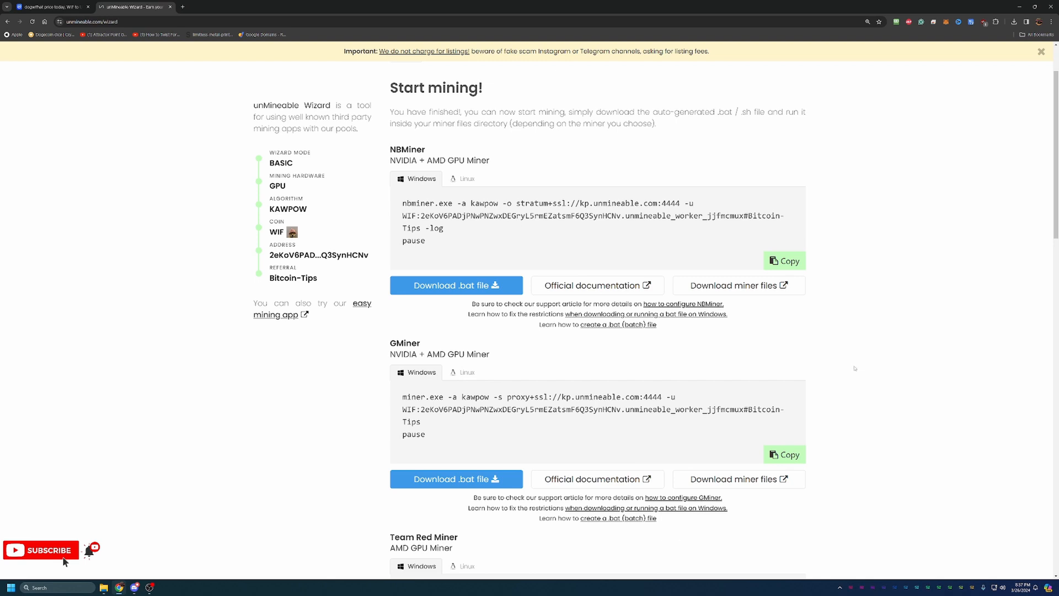
mouse_move(854, 318)
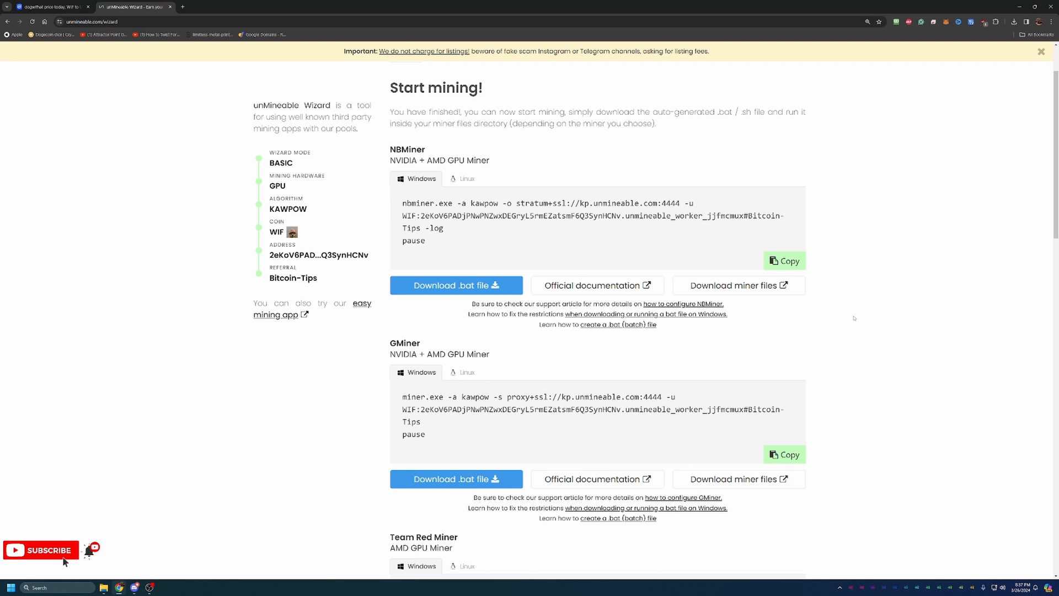
Review the miner commands and download the GMiner miner files from GitHub releases
scroll("down", 3)
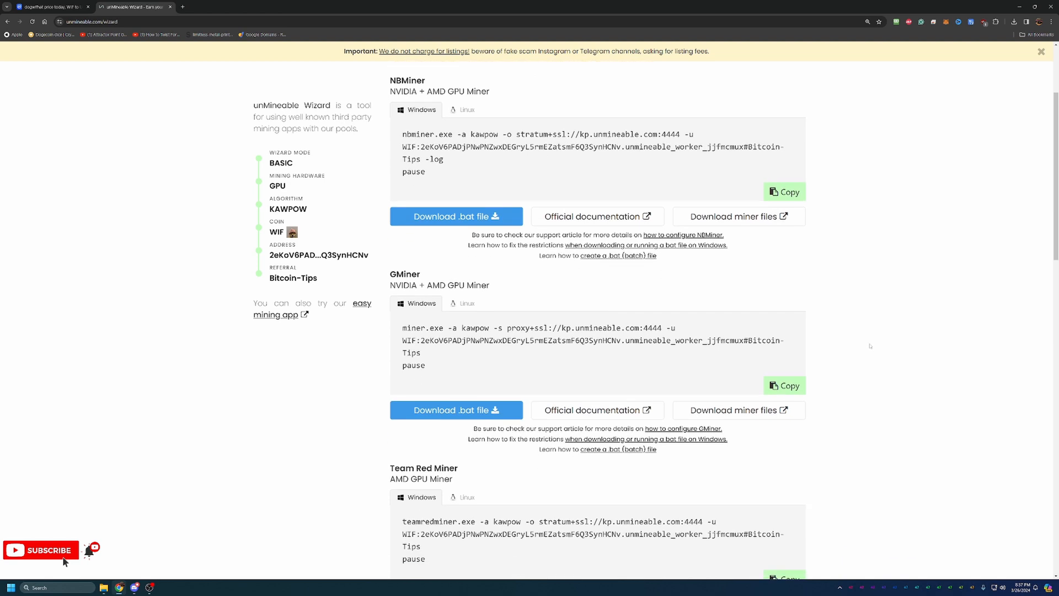
mouse_move(785, 317)
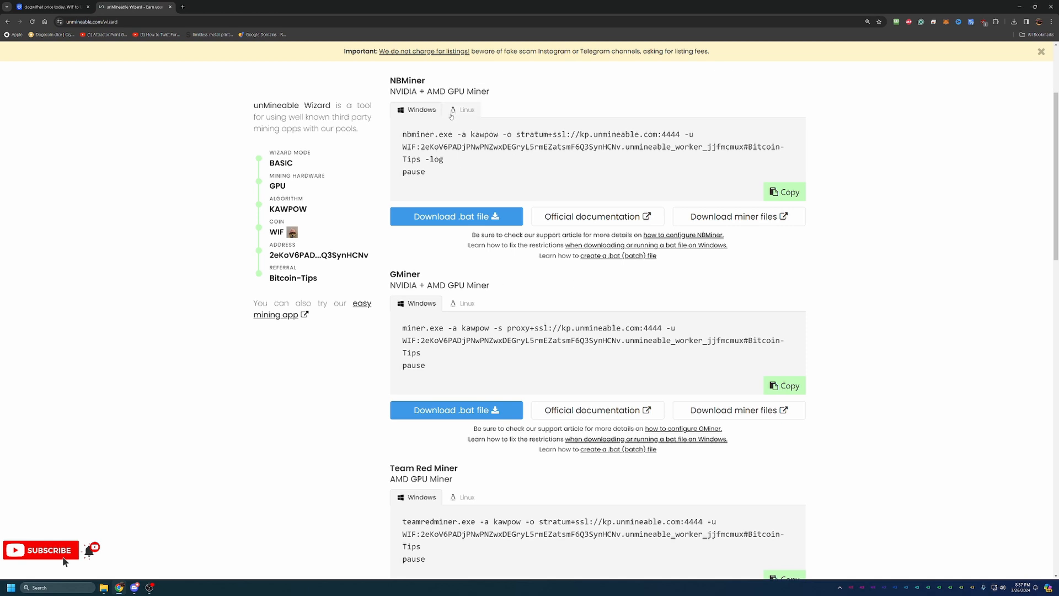
mouse_move(376, 335)
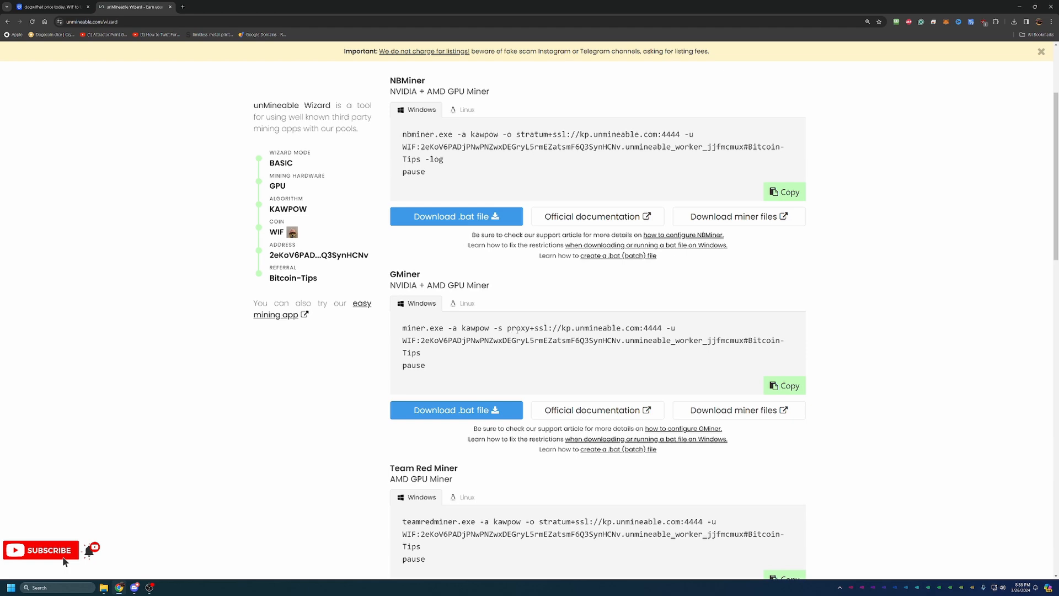
scroll("down", 3)
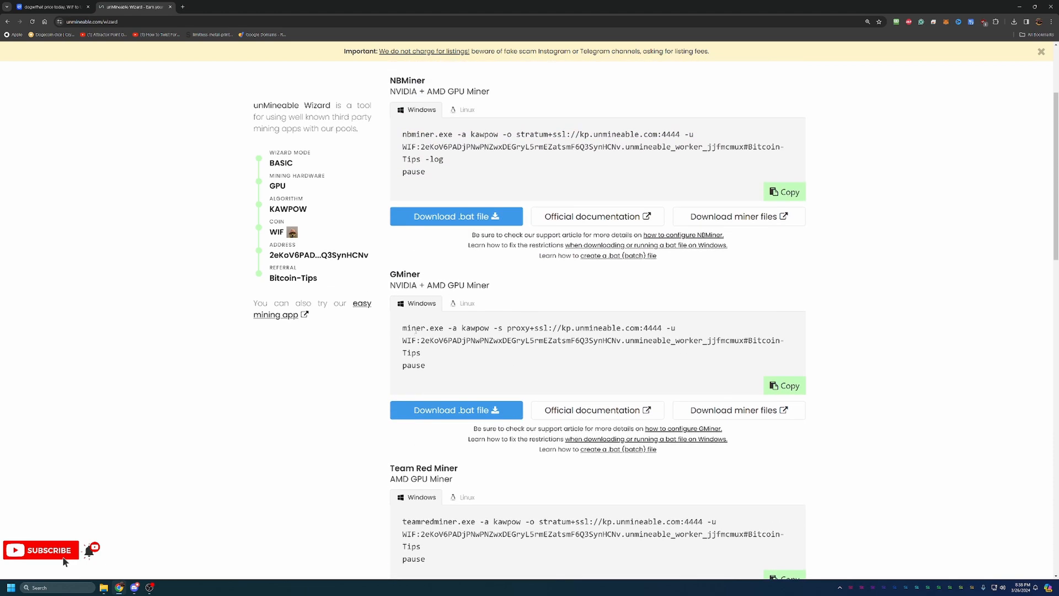
mouse_move(739, 410)
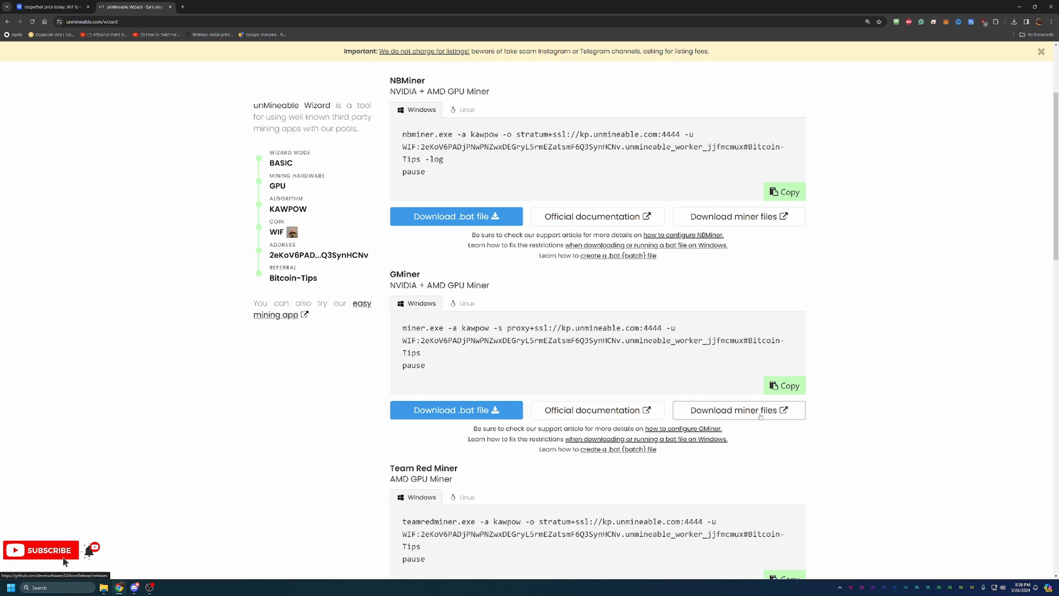
left_click(738, 410)
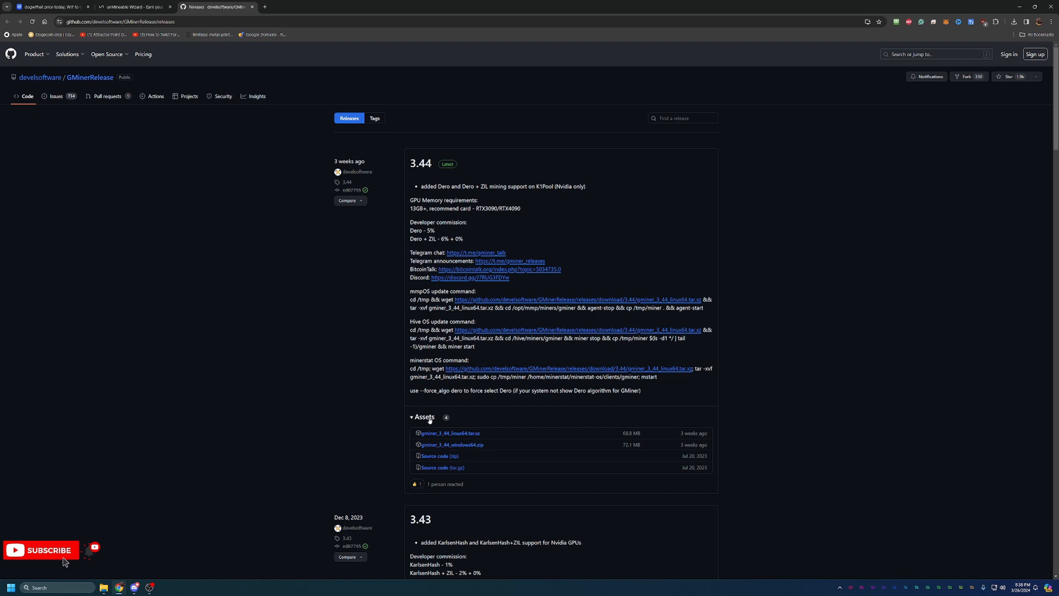
mouse_move(404, 430)
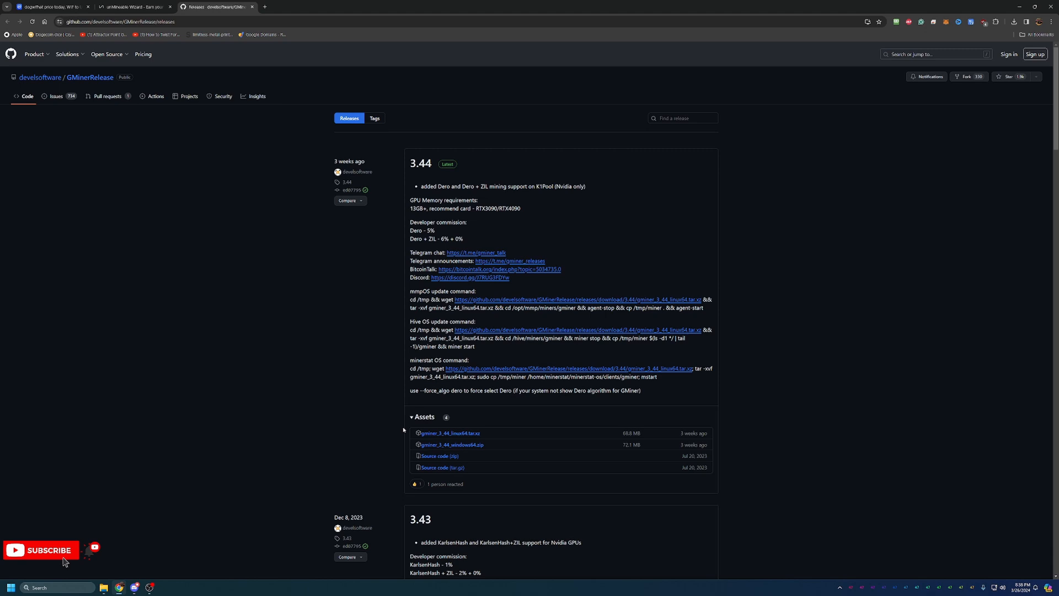
mouse_move(406, 432)
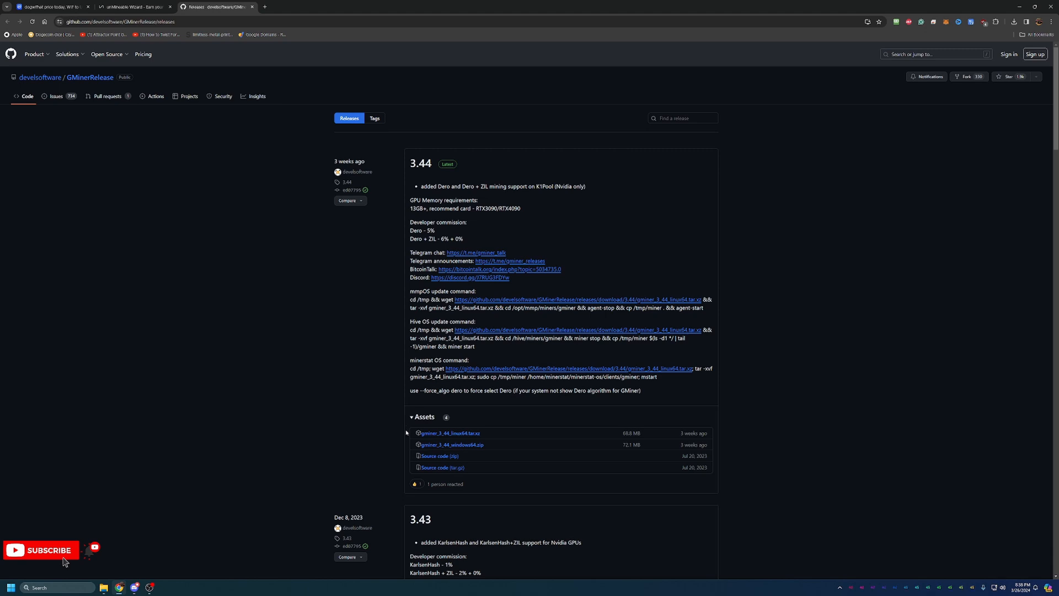
mouse_move(769, 429)
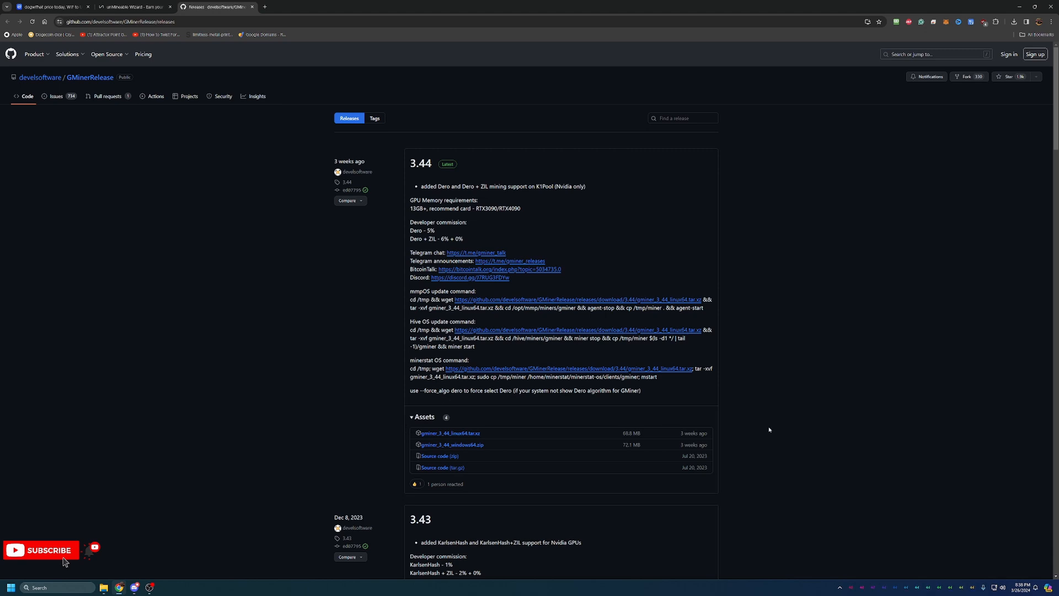
mouse_move(773, 266)
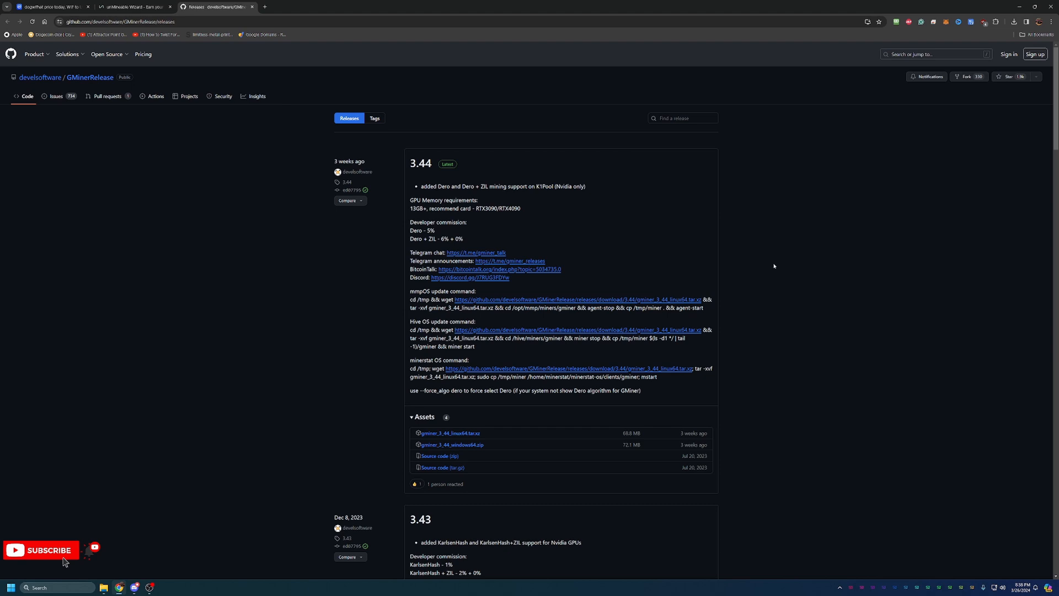
mouse_move(749, 314)
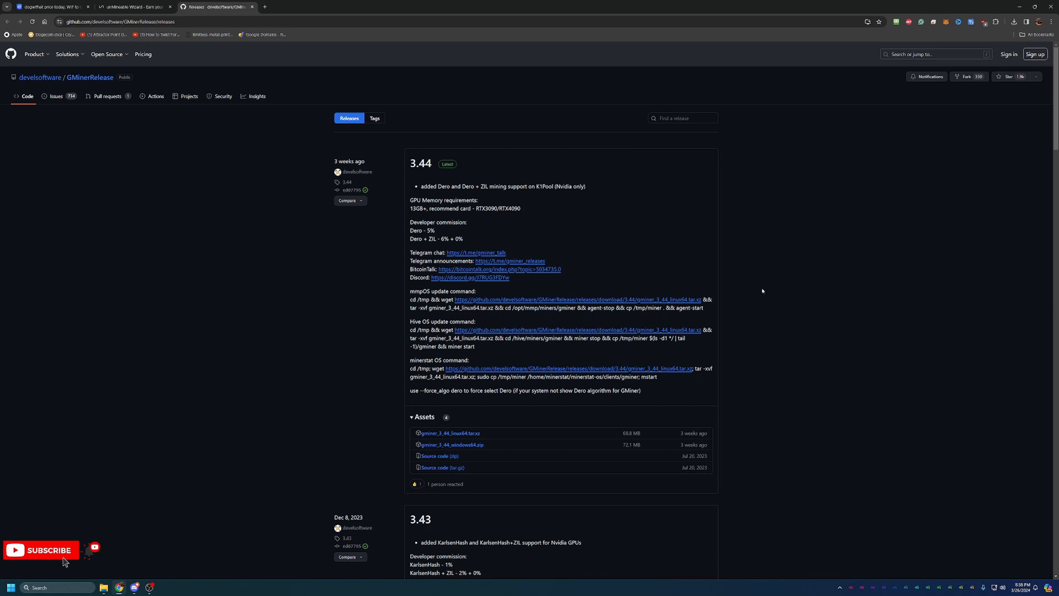
mouse_move(756, 284)
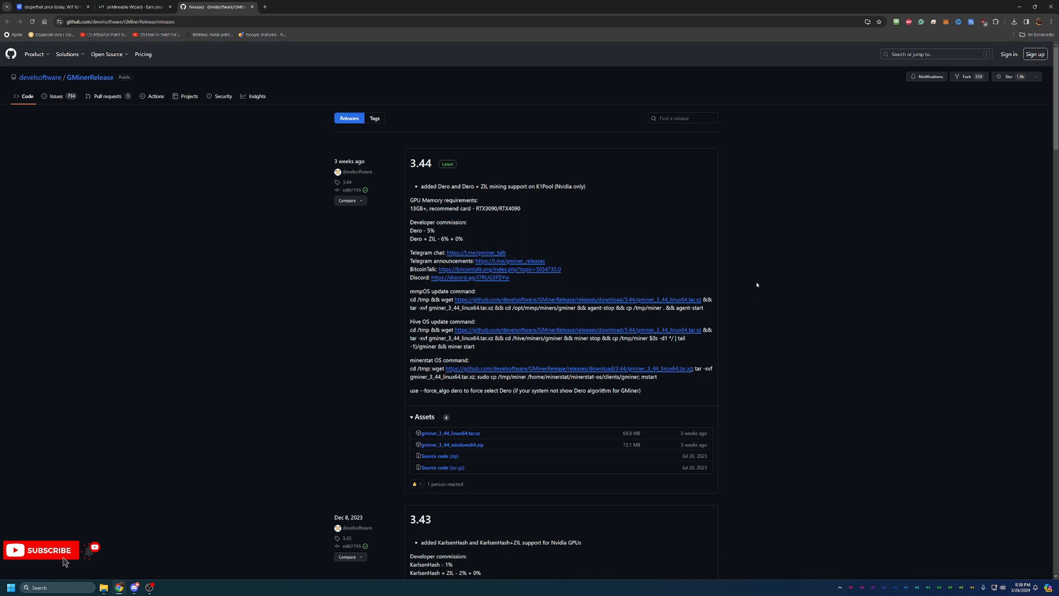
mouse_move(754, 287)
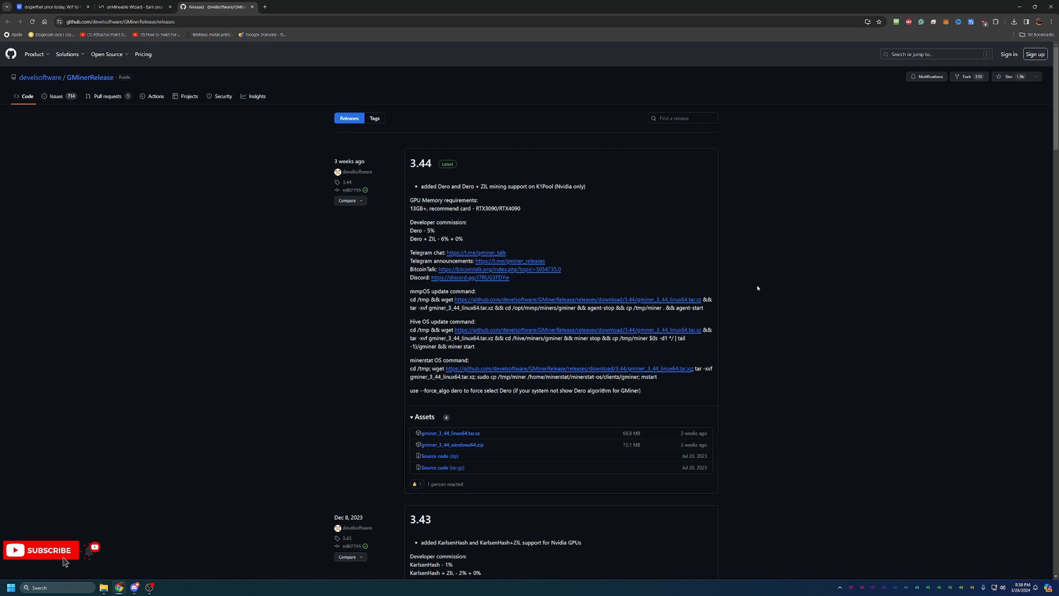
mouse_move(763, 283)
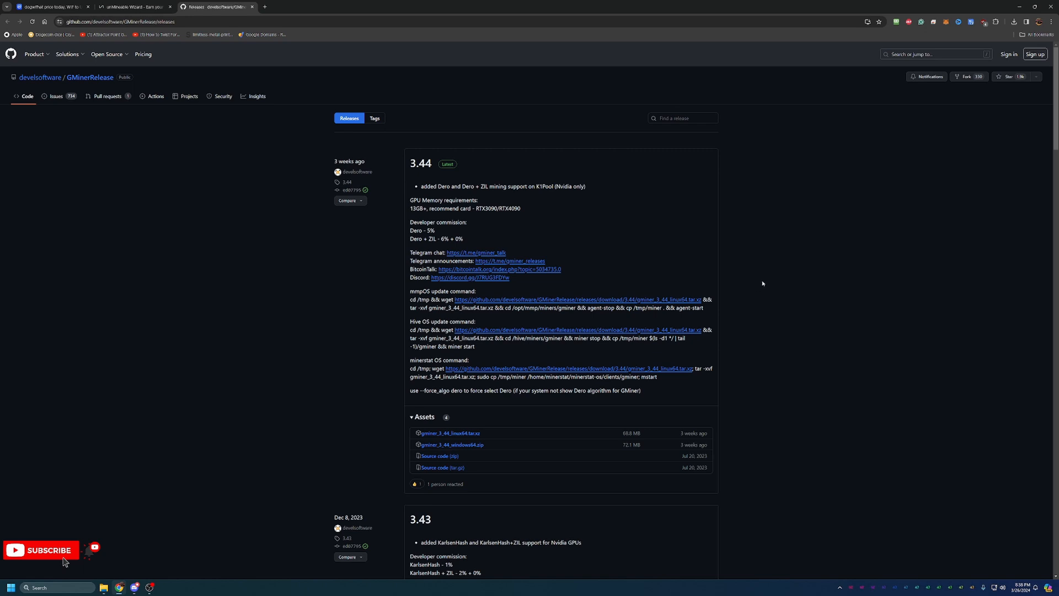
mouse_move(762, 278)
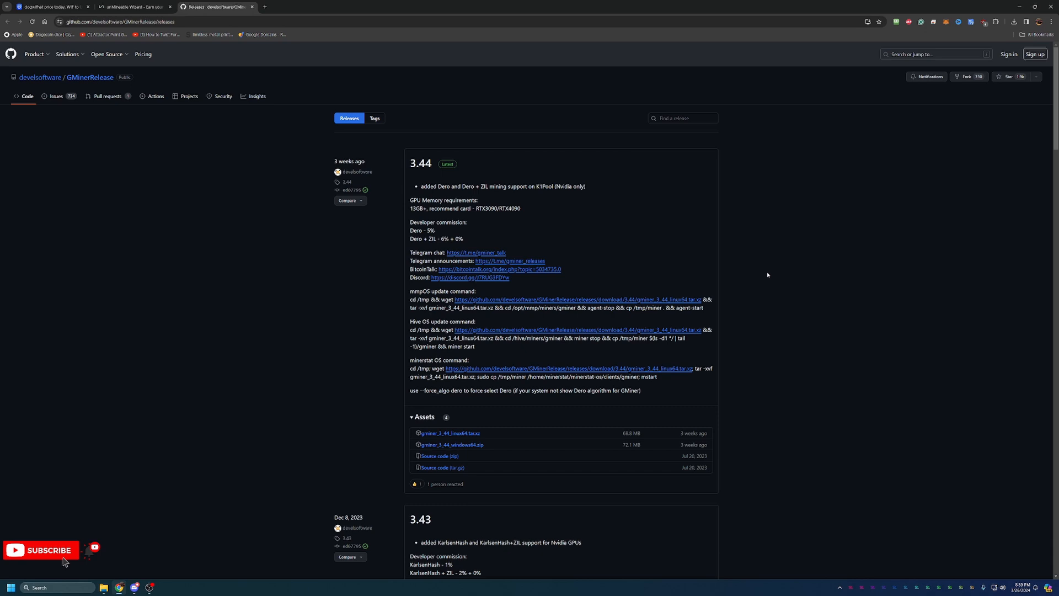
mouse_move(954, 233)
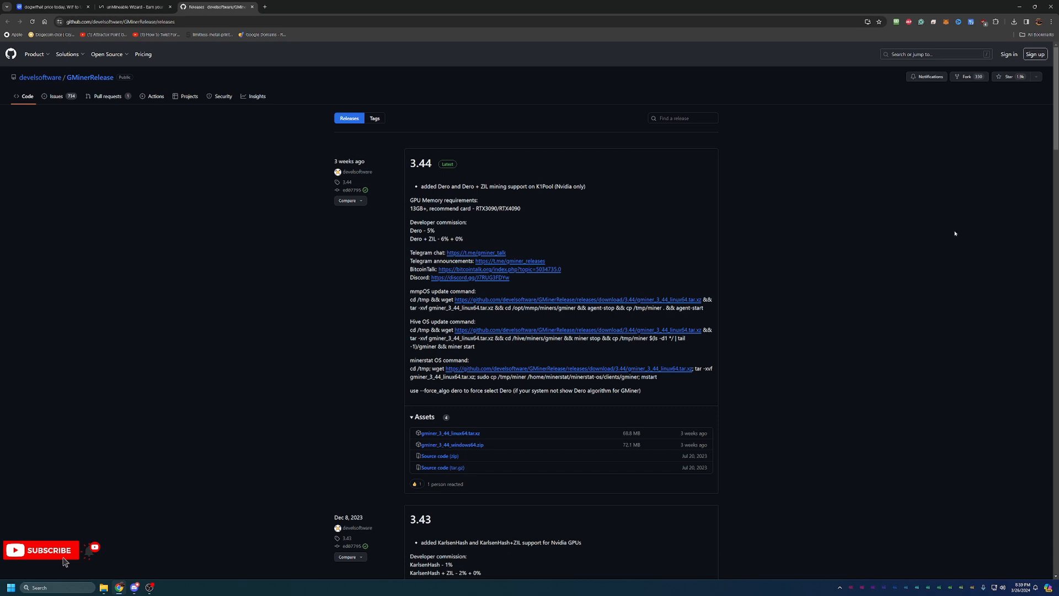
mouse_move(834, 179)
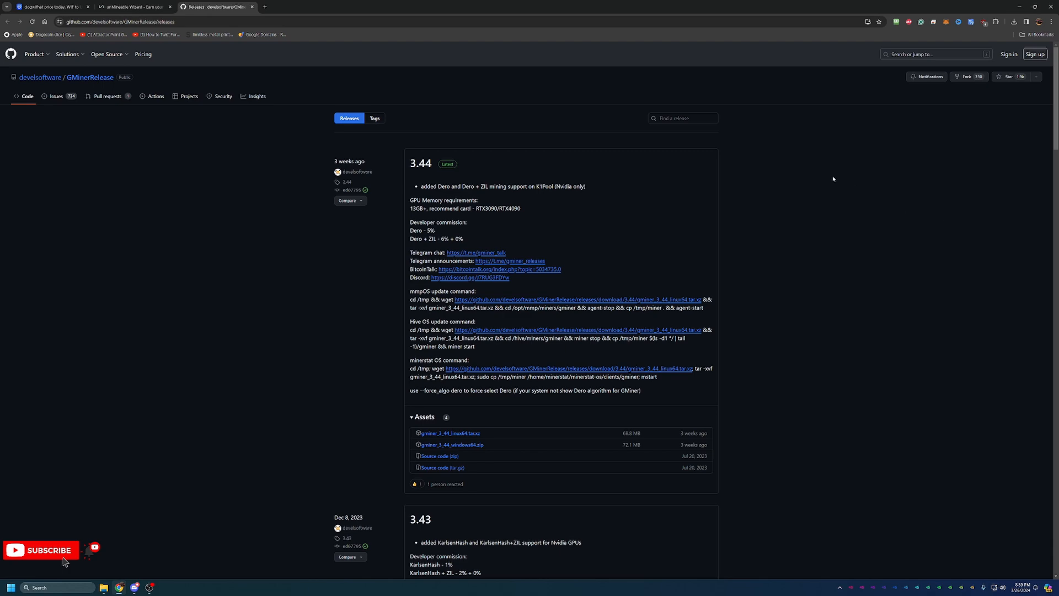
Browse the gminer_3_43_windows64 (1) folder to find unmineable-WIF-kawpow-gminer.bat
left_click(134, 6)
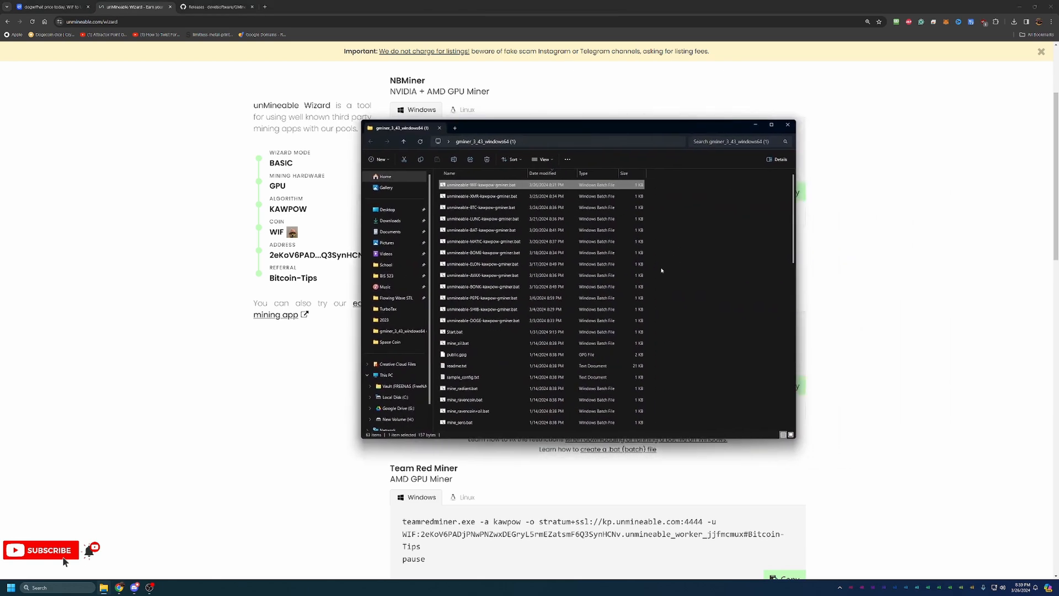
scroll("down", 3)
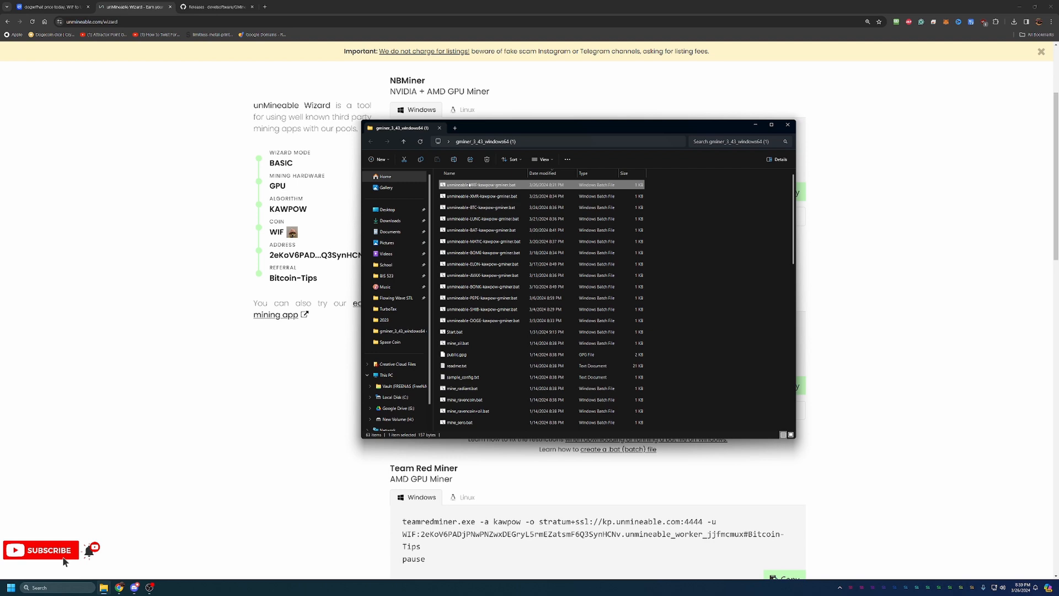
mouse_move(480, 184)
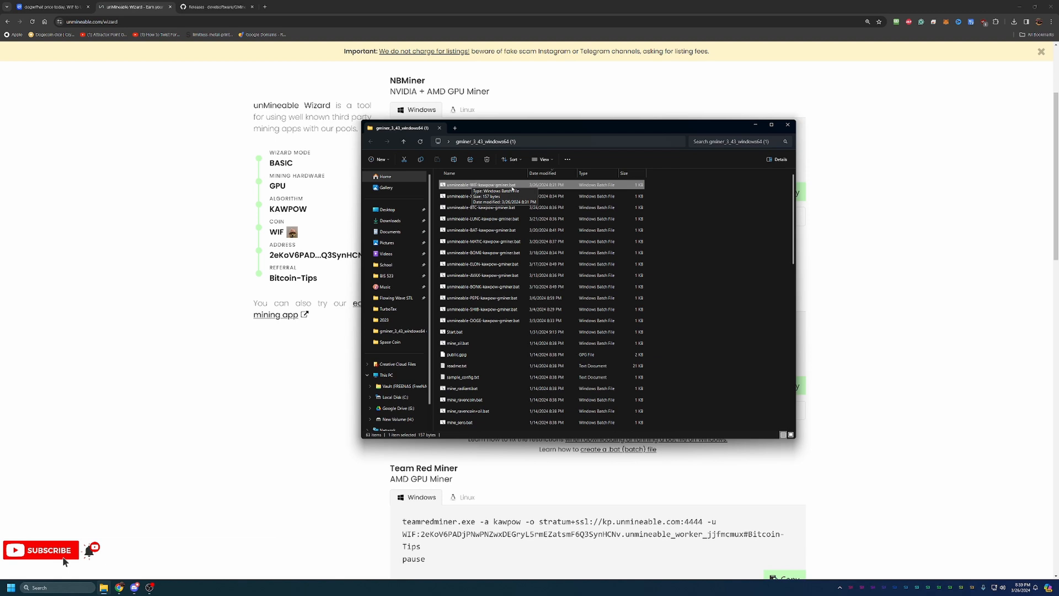
Run unmineable-WIF-kawpow-gminer.bat and allow it past SmartScreen with Run anyway
double_click(481, 185)
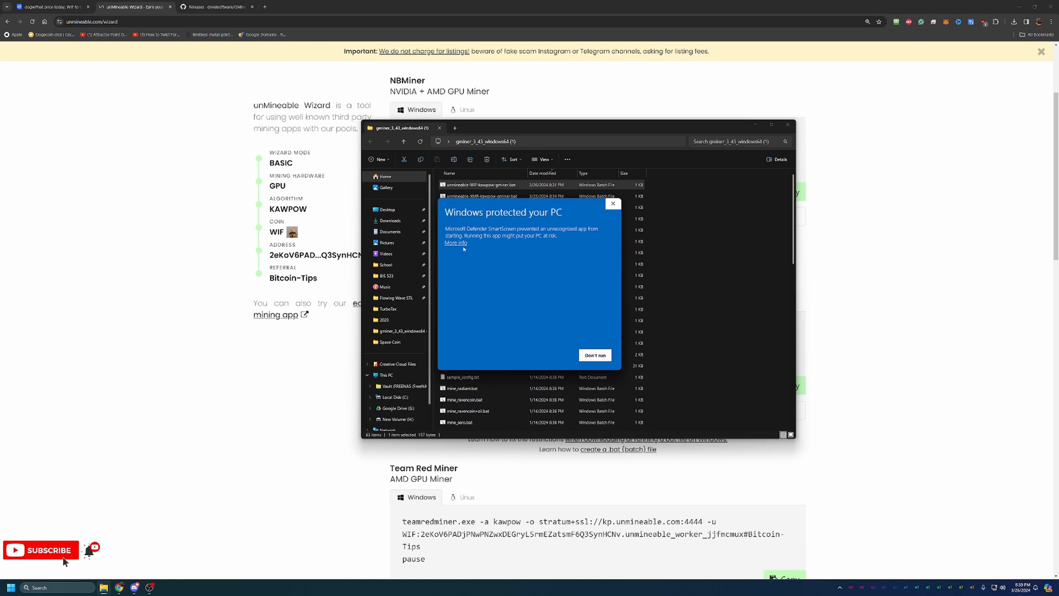
left_click(455, 243)
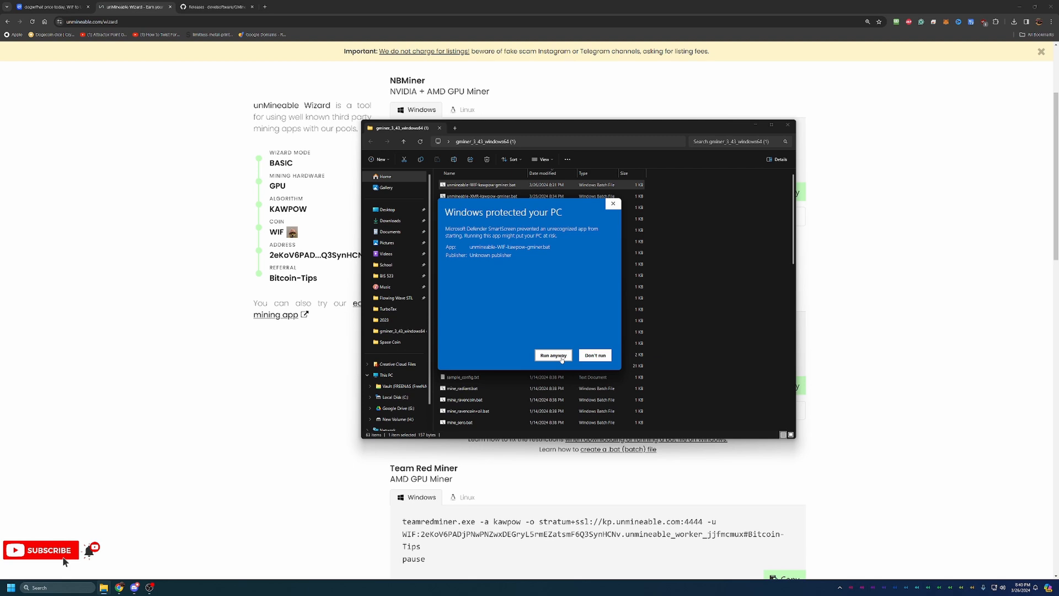
left_click(553, 354)
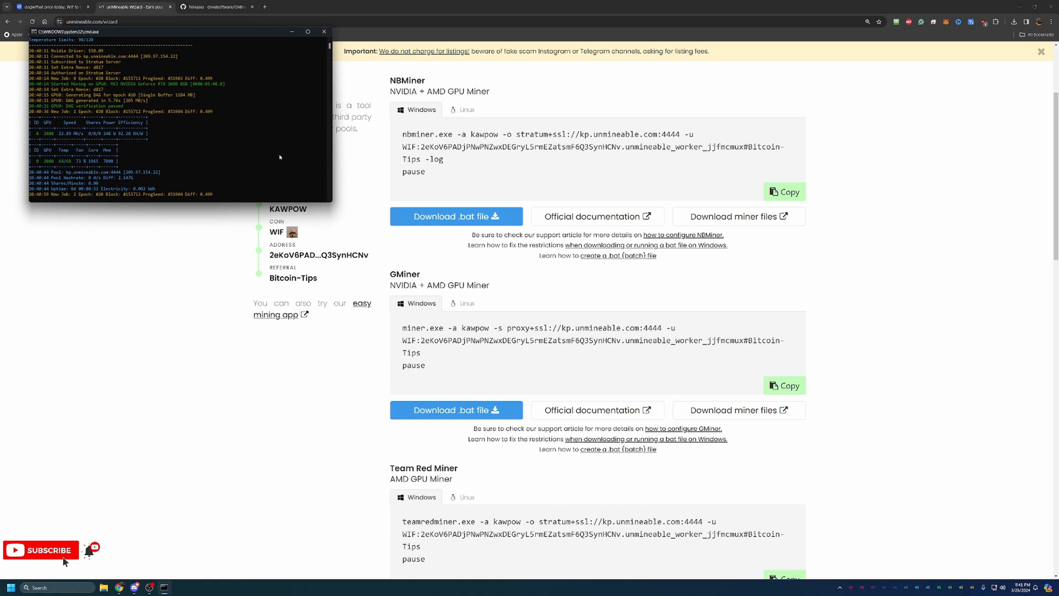
mouse_move(290, 147)
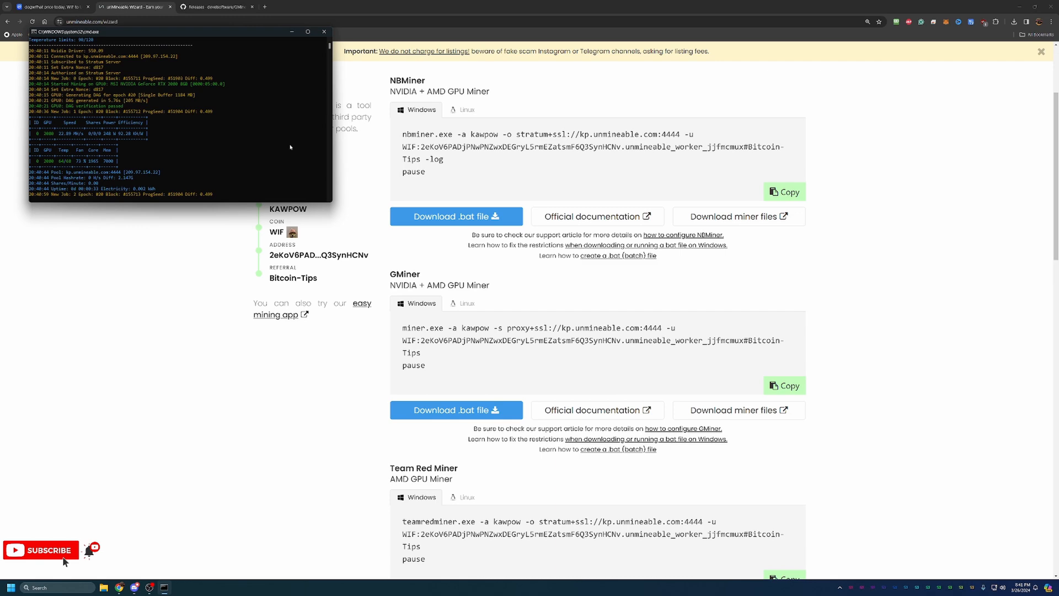
mouse_move(528, 494)
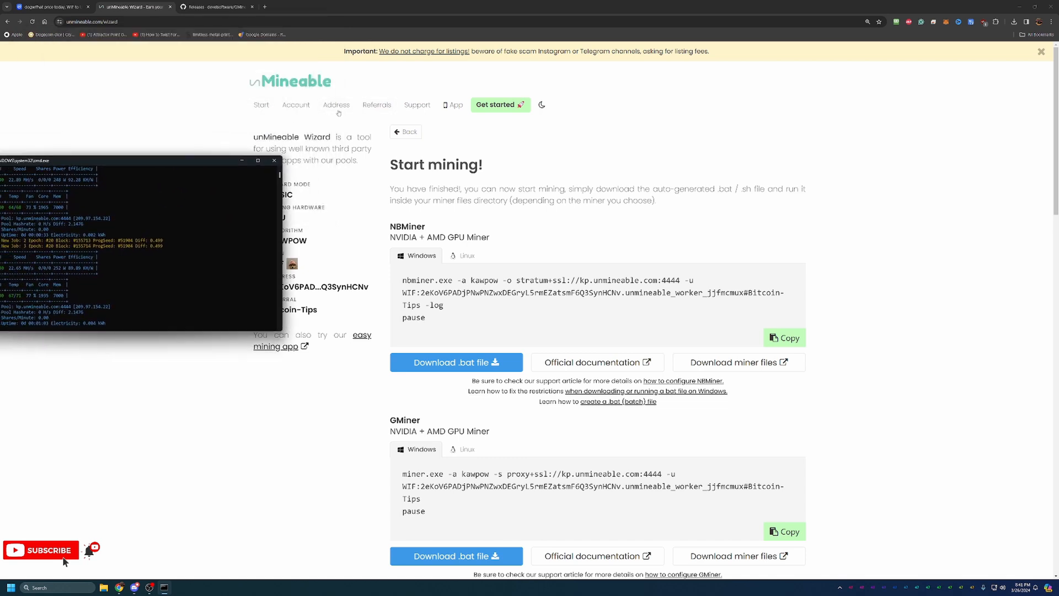
mouse_move(145, 165)
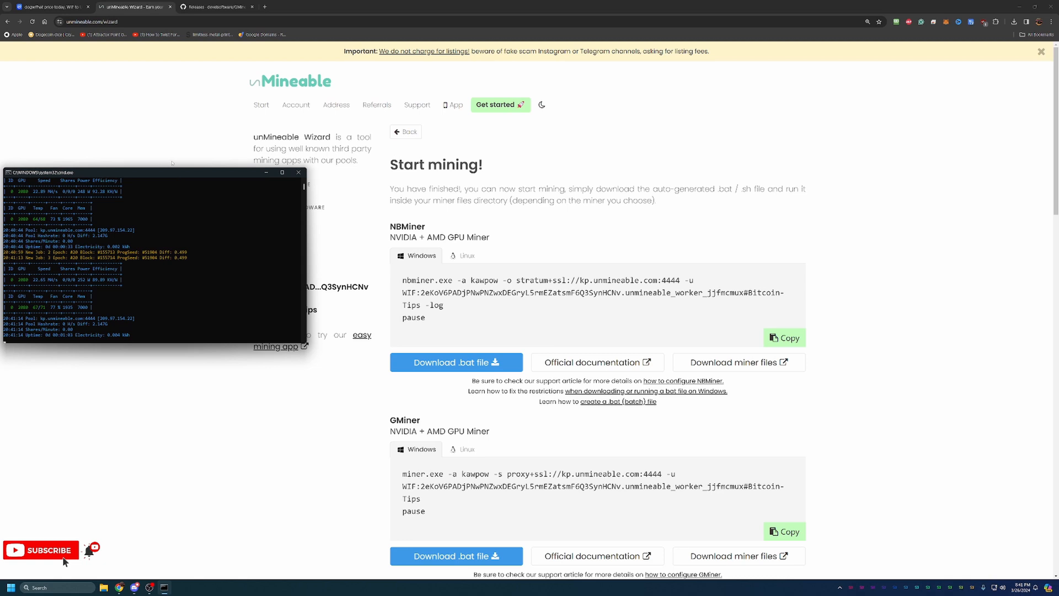
mouse_move(196, 248)
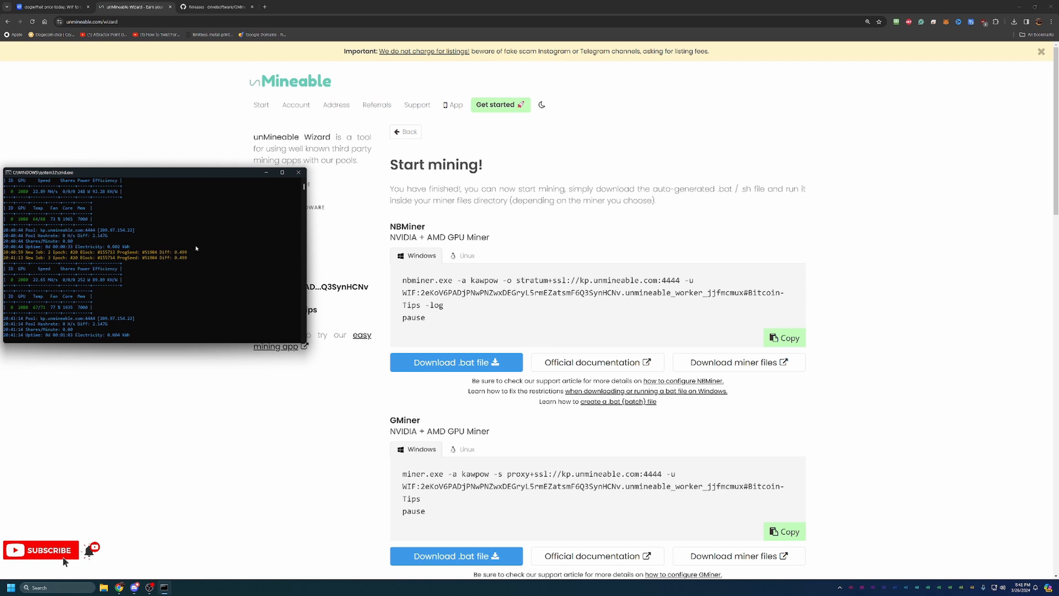
mouse_move(189, 235)
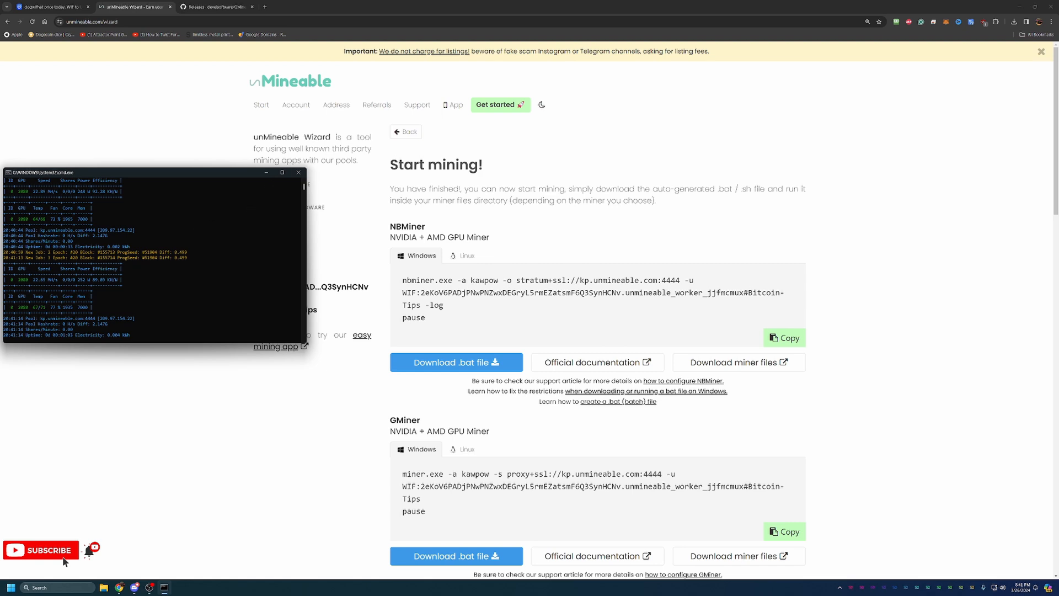
mouse_move(299, 172)
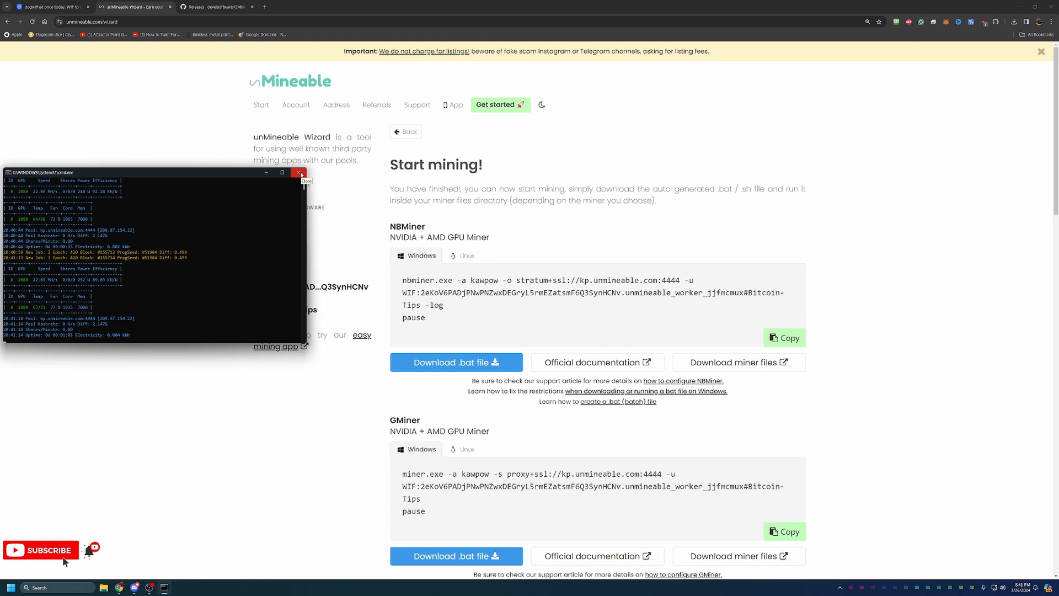
Close the GMiner CMD window to stop mining and return to unMineable
left_click(300, 172)
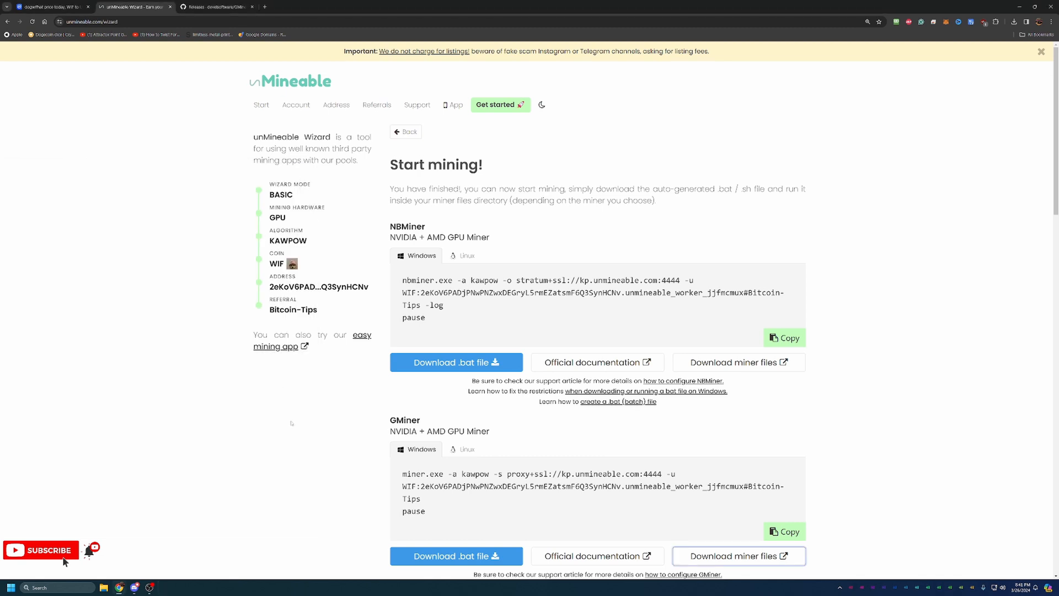
mouse_move(335, 305)
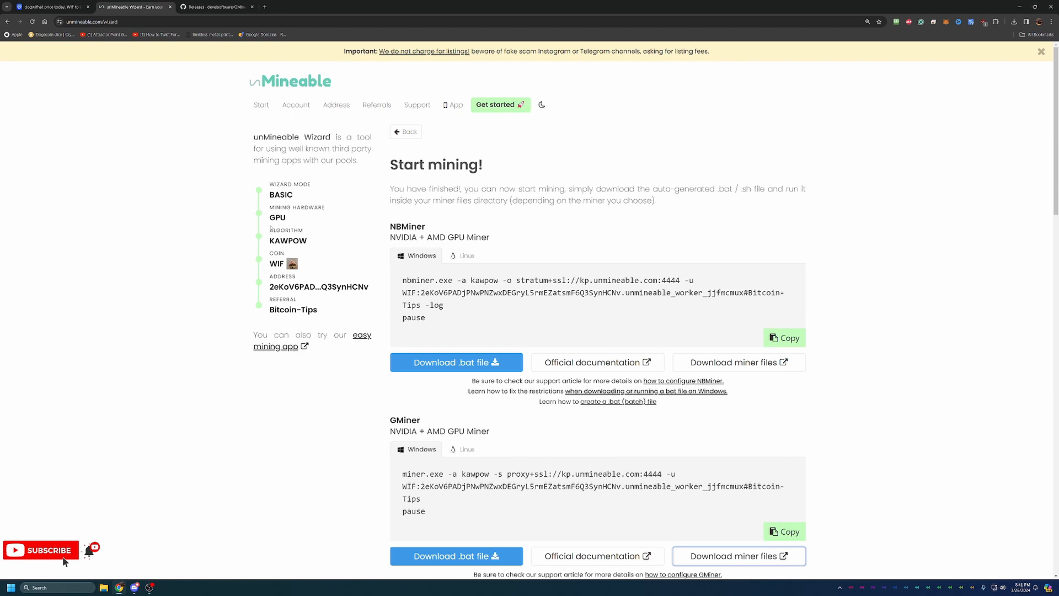
mouse_move(183, 266)
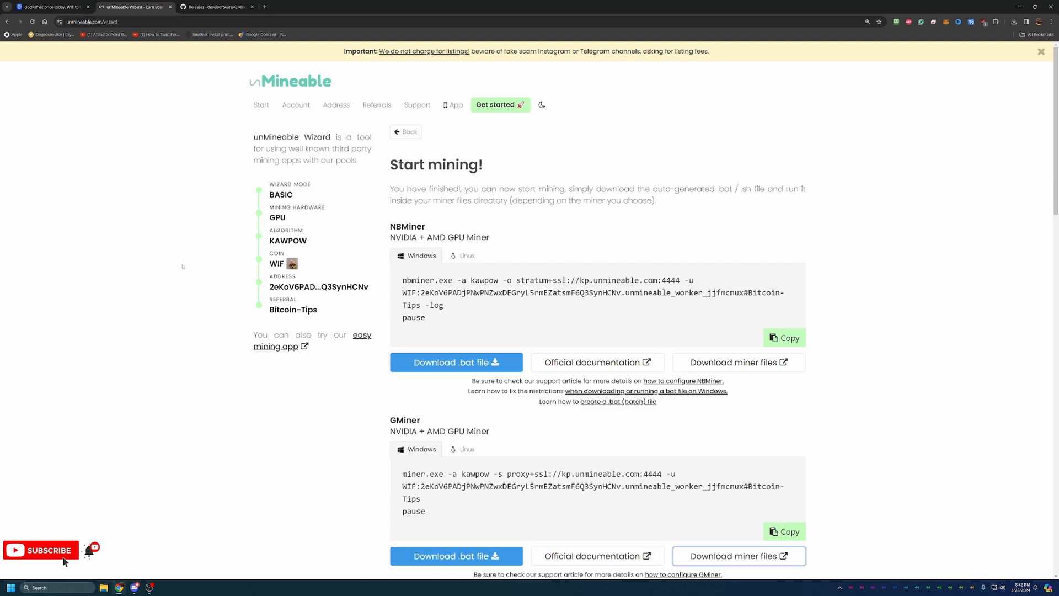
mouse_move(976, 454)
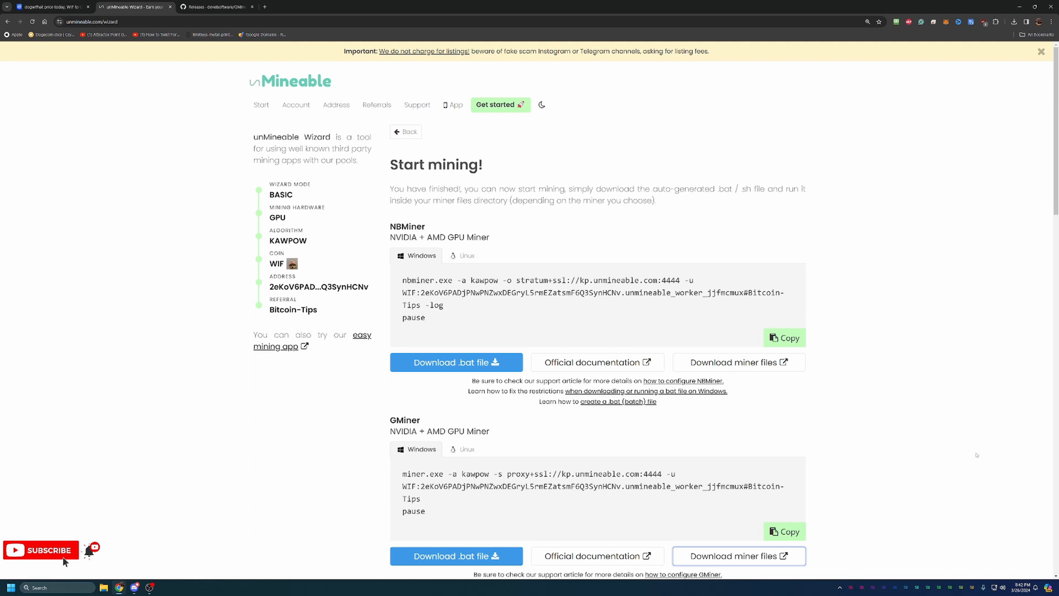